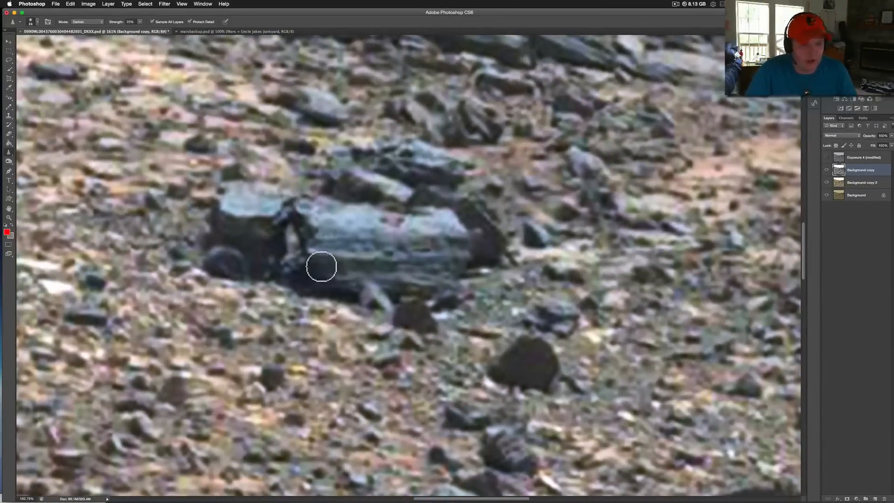
pyautogui.moveTo(411, 282)
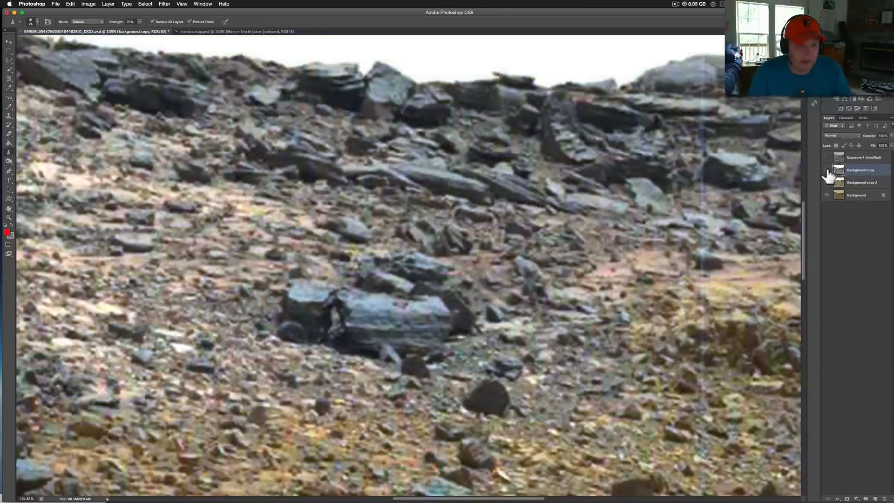
# Toggle the colour and colour-boosted layer versions against the grayscale original, then zoom out across the rocks
pyautogui.click(826, 157)
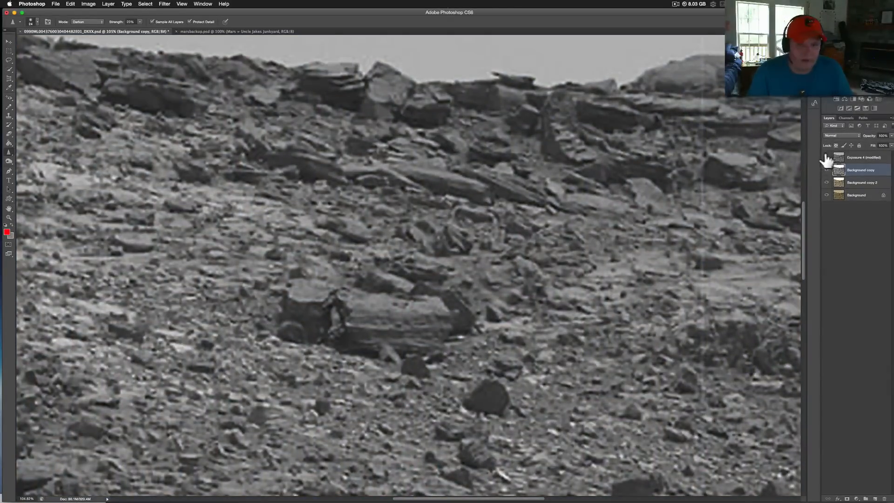
pyautogui.click(826, 157)
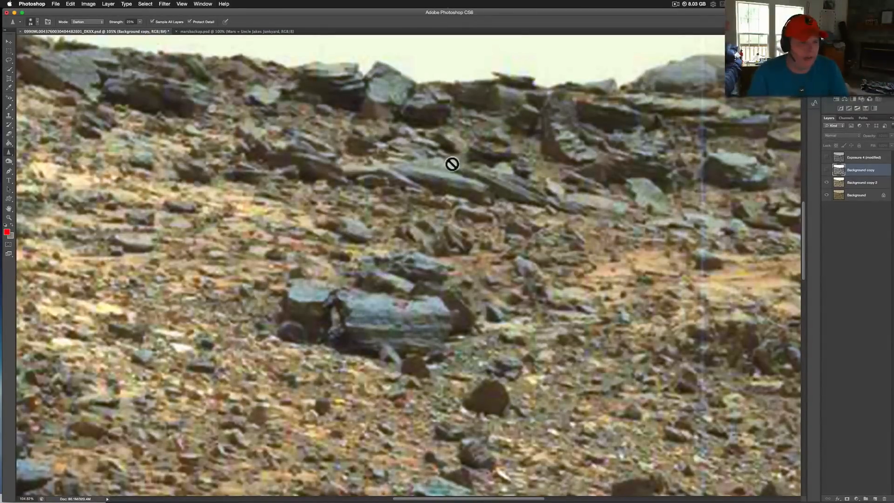
pyautogui.click(825, 169)
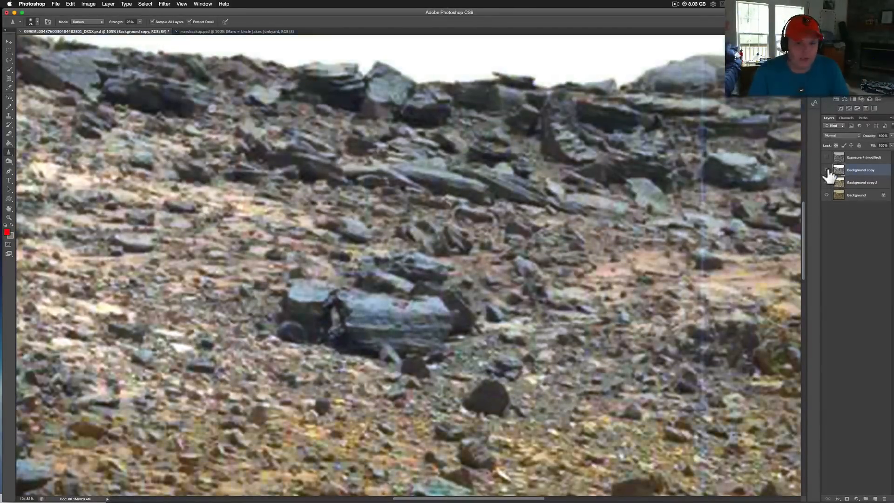
pyautogui.click(826, 170)
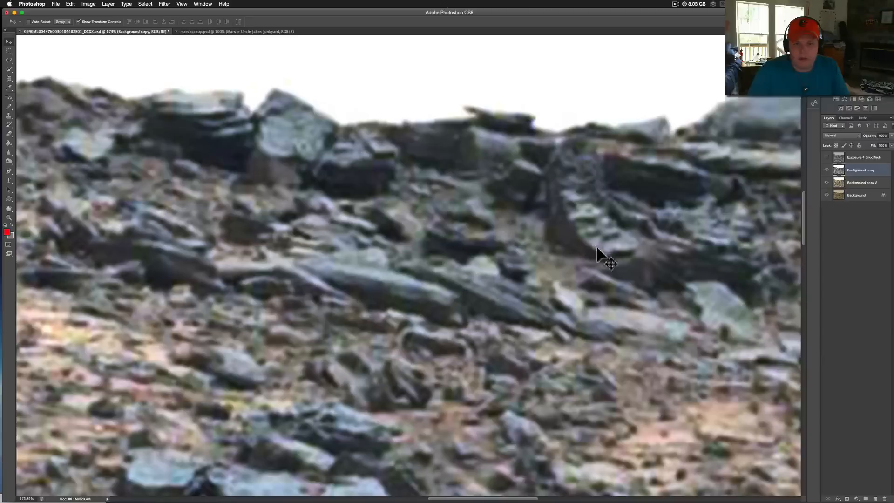
pyautogui.moveTo(672, 239)
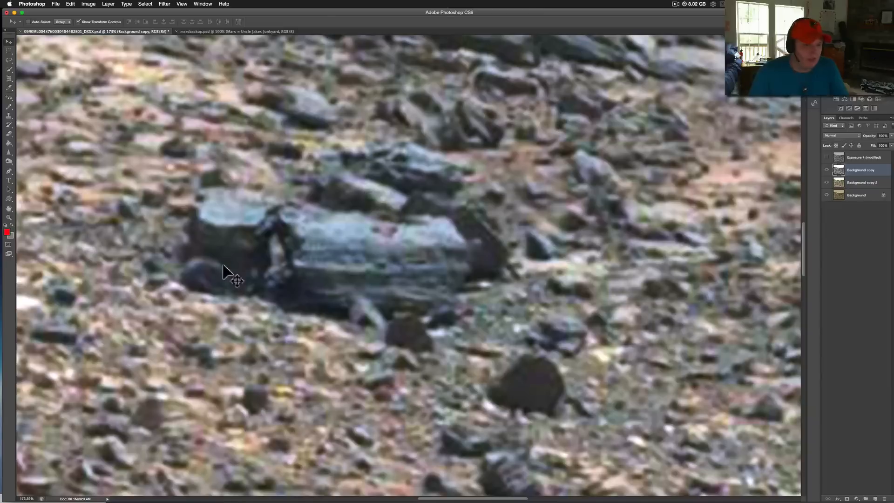
pyautogui.moveTo(227, 271)
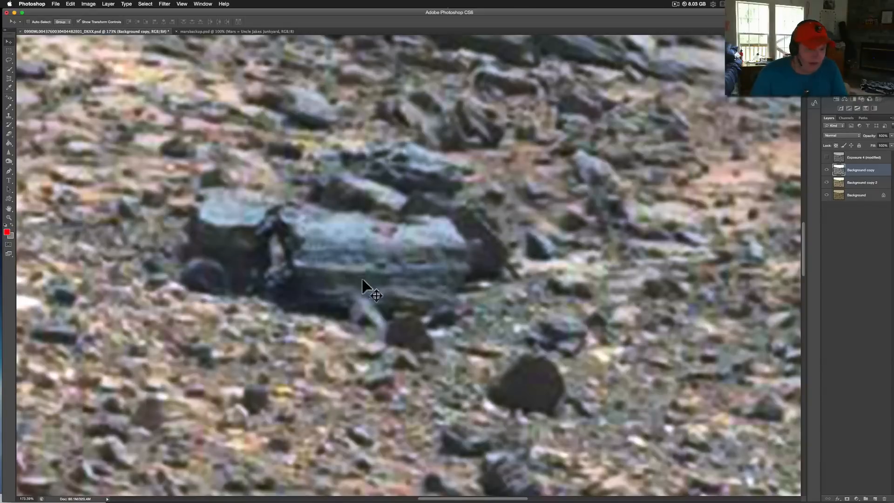
pyautogui.moveTo(276, 274)
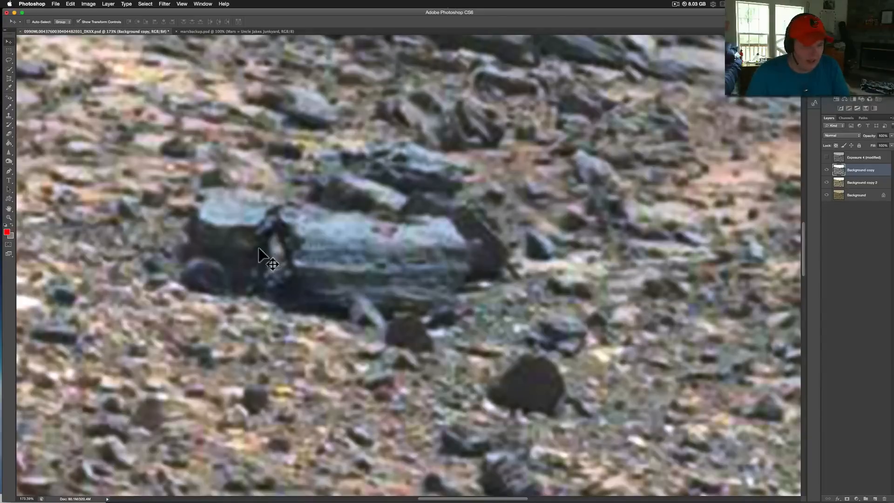
pyautogui.moveTo(193, 283)
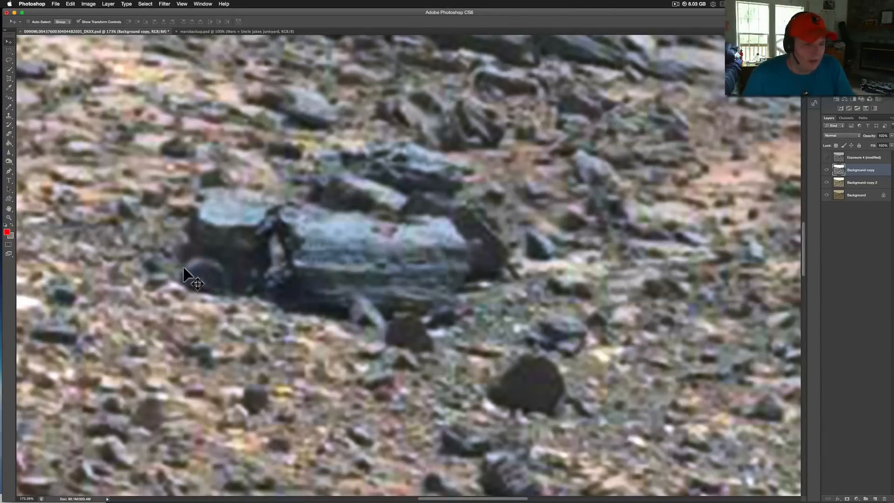
pyautogui.moveTo(265, 250)
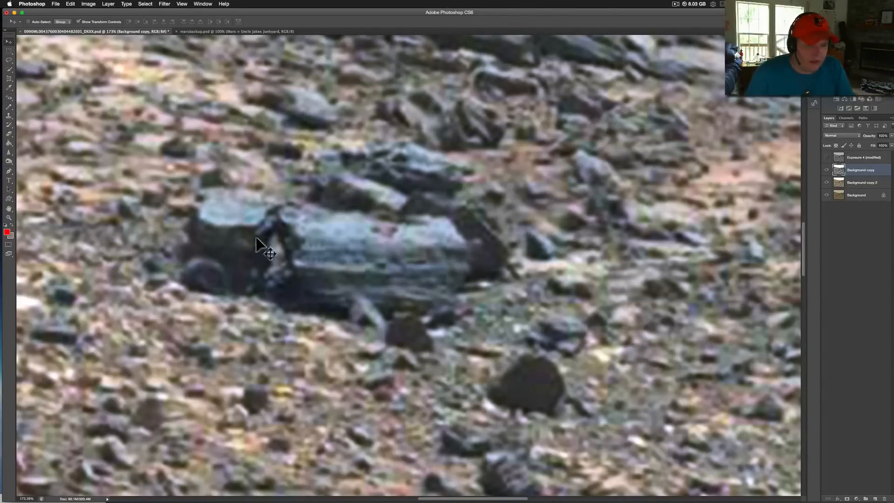
pyautogui.moveTo(311, 223)
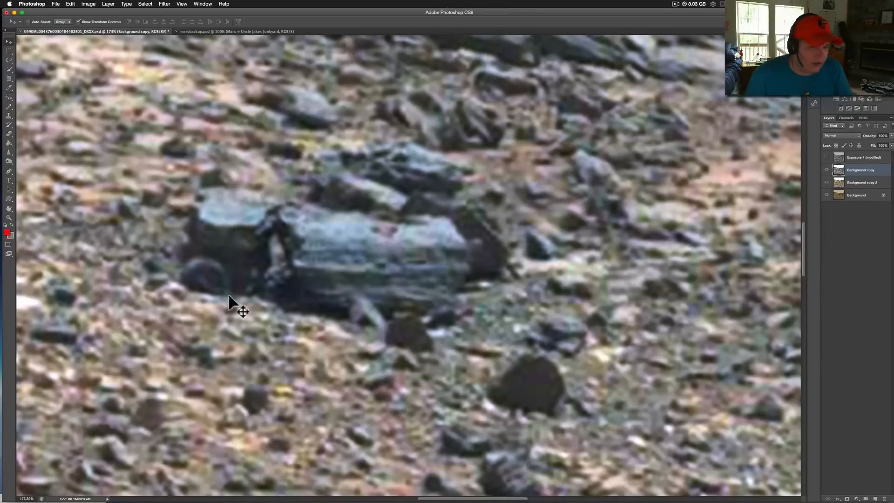
pyautogui.moveTo(302, 253)
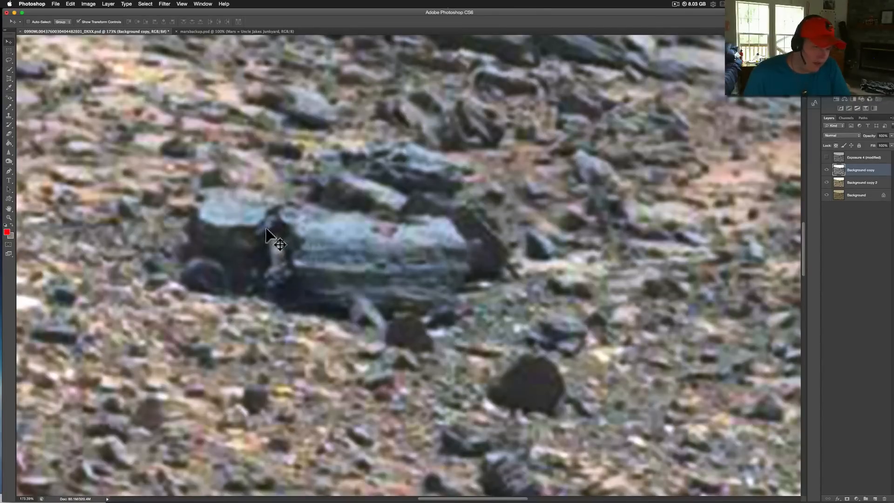
pyautogui.moveTo(296, 293)
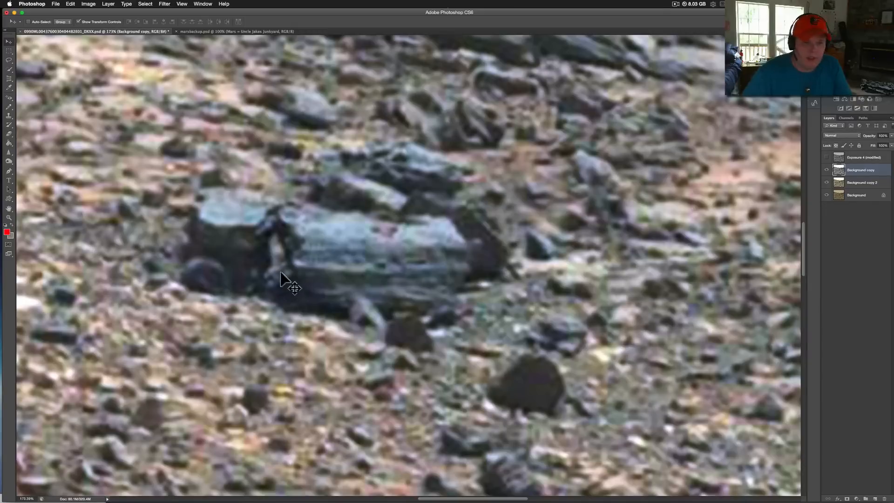
pyautogui.moveTo(405, 309)
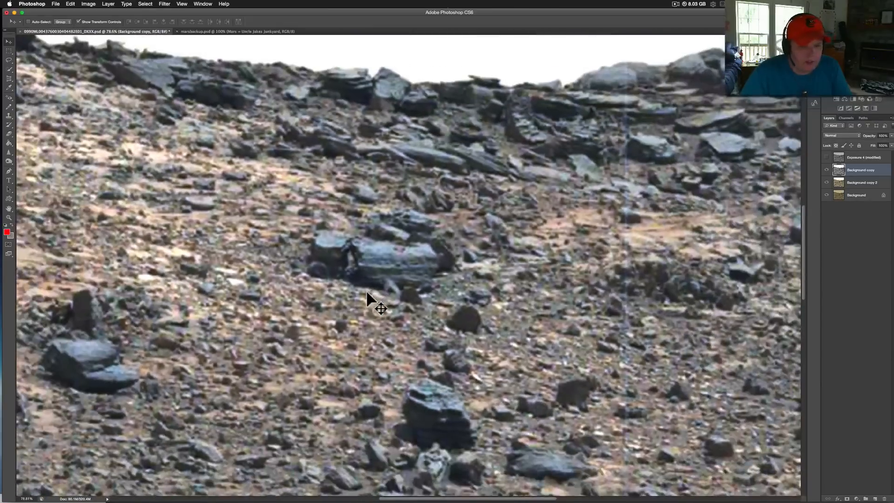
pyautogui.moveTo(396, 270)
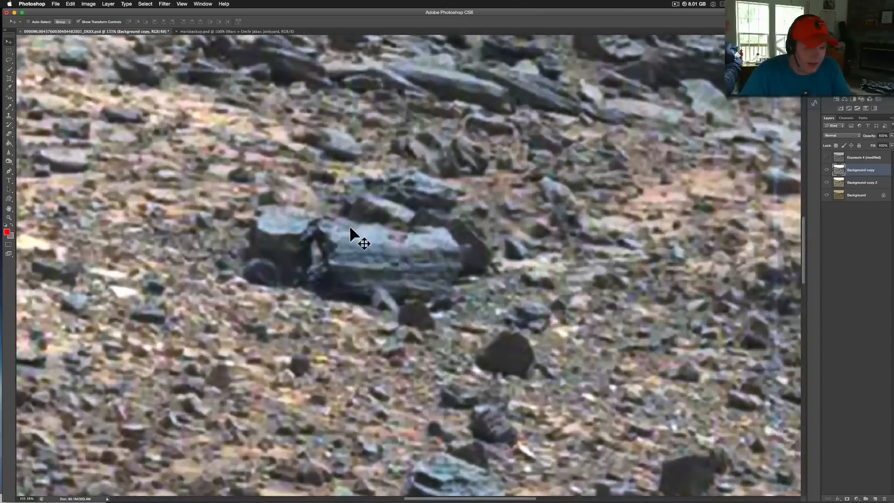
pyautogui.moveTo(341, 239)
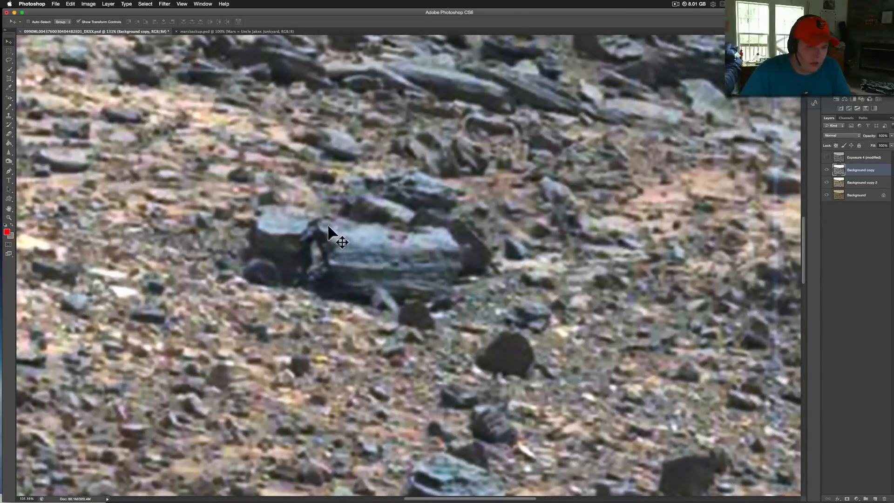
pyautogui.moveTo(279, 193)
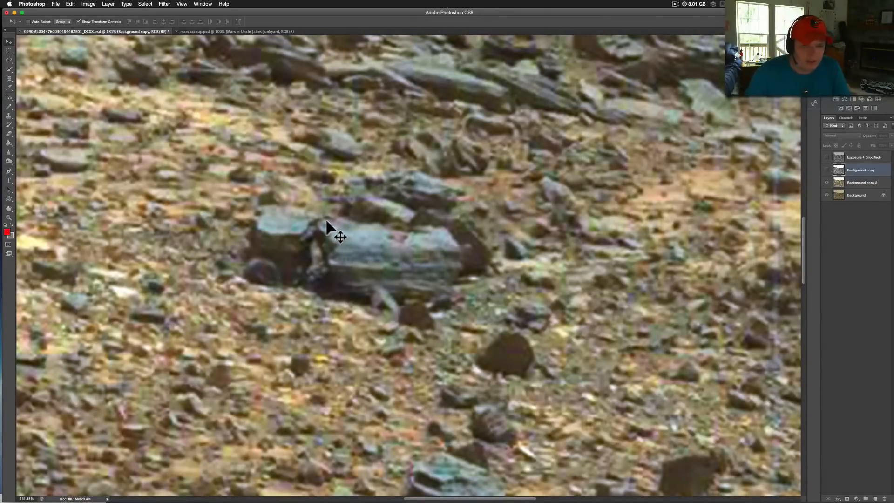
pyautogui.moveTo(320, 231)
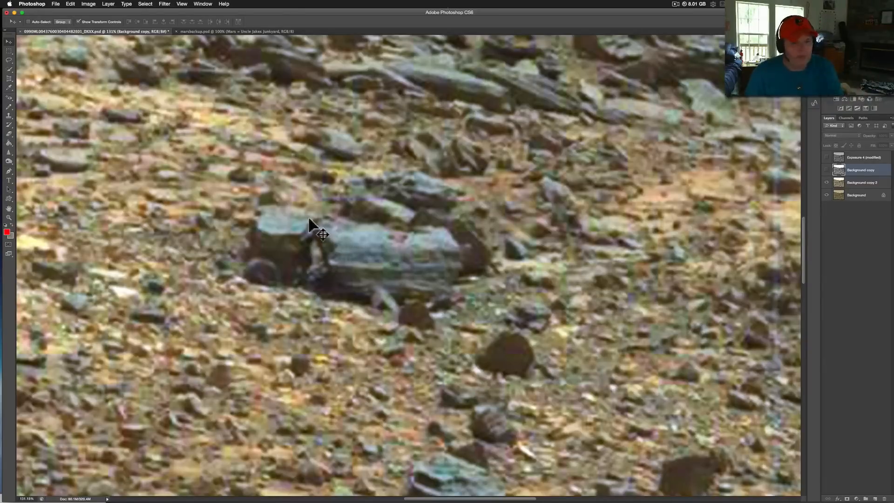
pyautogui.moveTo(478, 253)
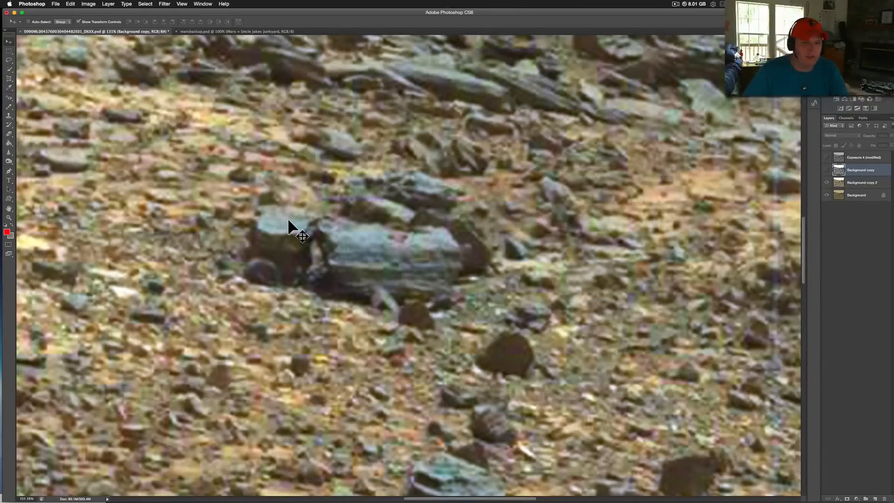
pyautogui.scroll(-3)
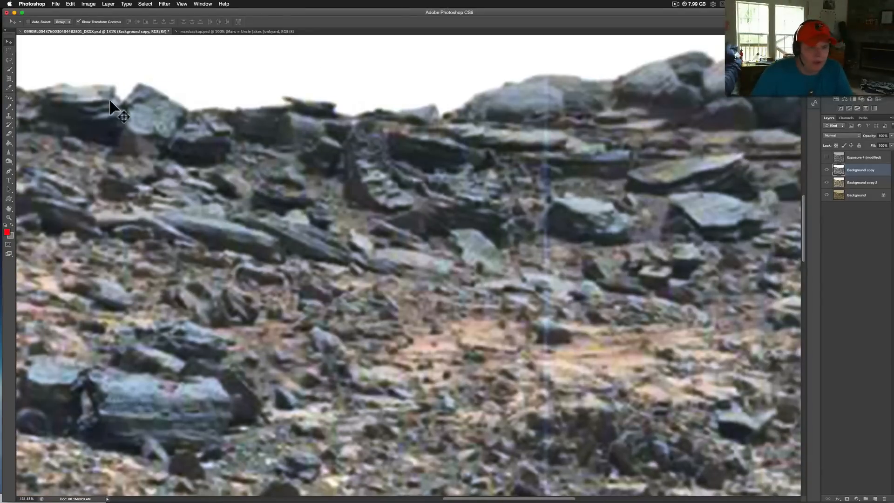
pyautogui.moveTo(178, 113)
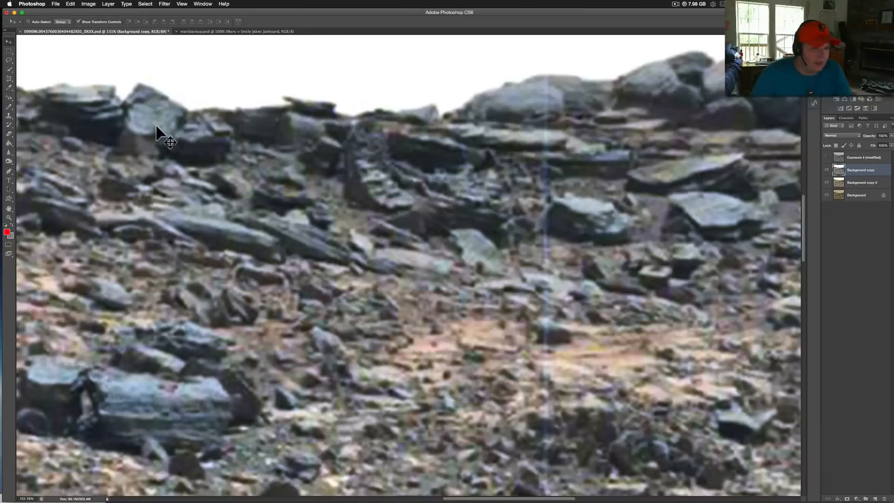
pyautogui.moveTo(174, 142)
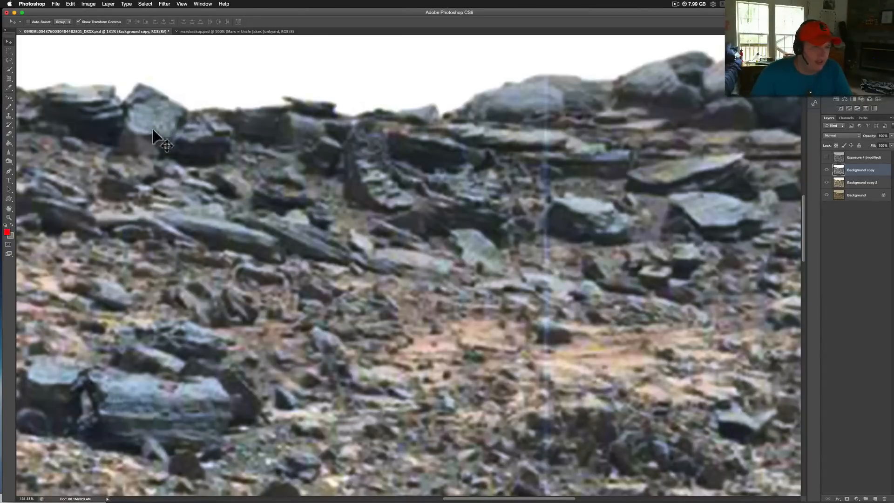
pyautogui.moveTo(162, 98)
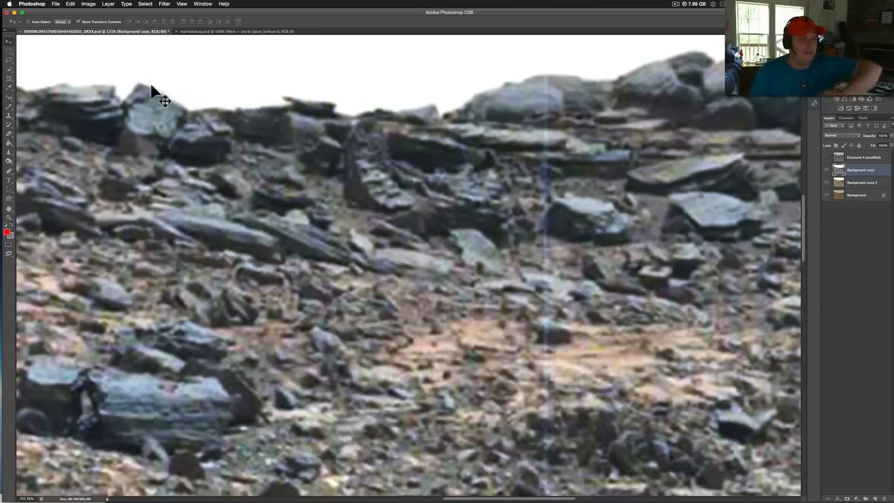
pyautogui.moveTo(169, 132)
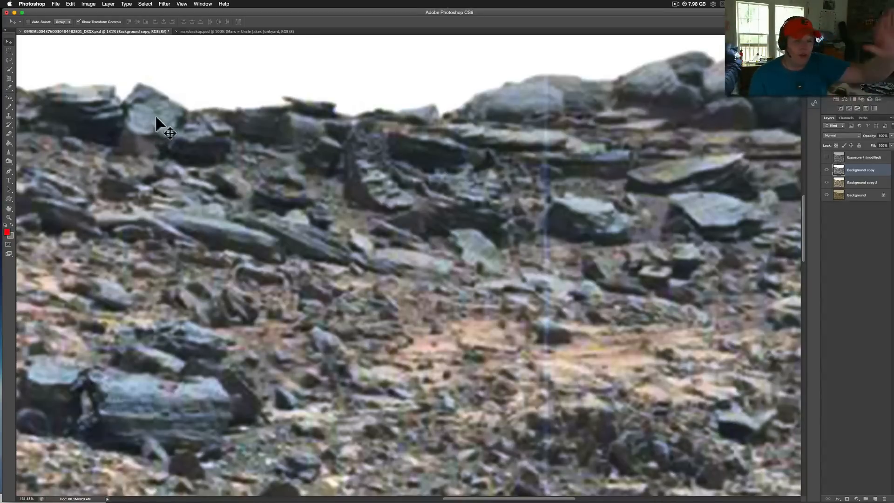
pyautogui.moveTo(171, 113)
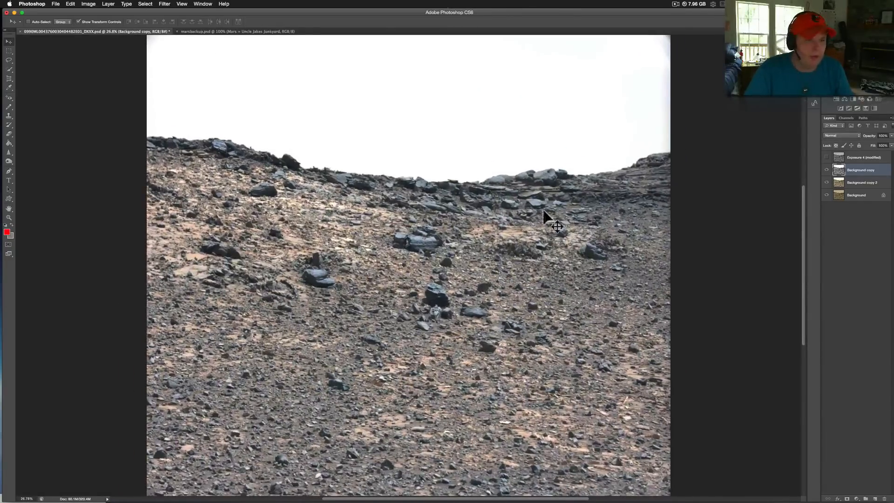
pyautogui.moveTo(687, 199)
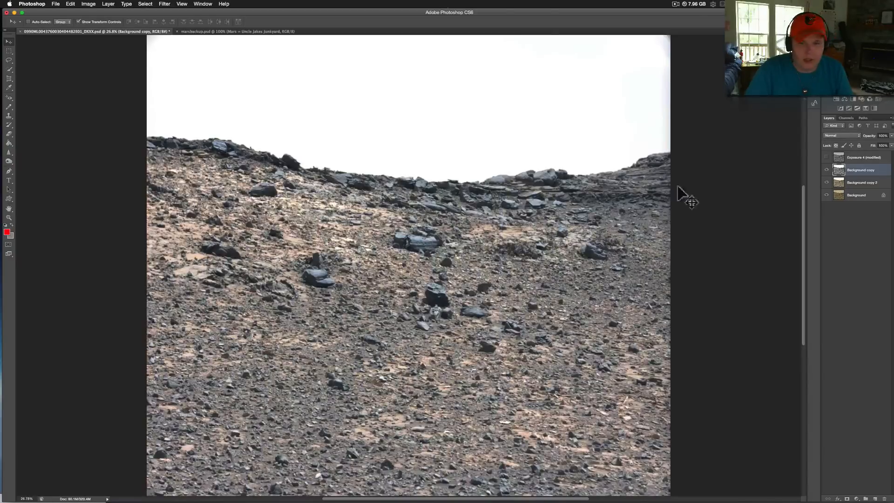
pyautogui.moveTo(320, 169)
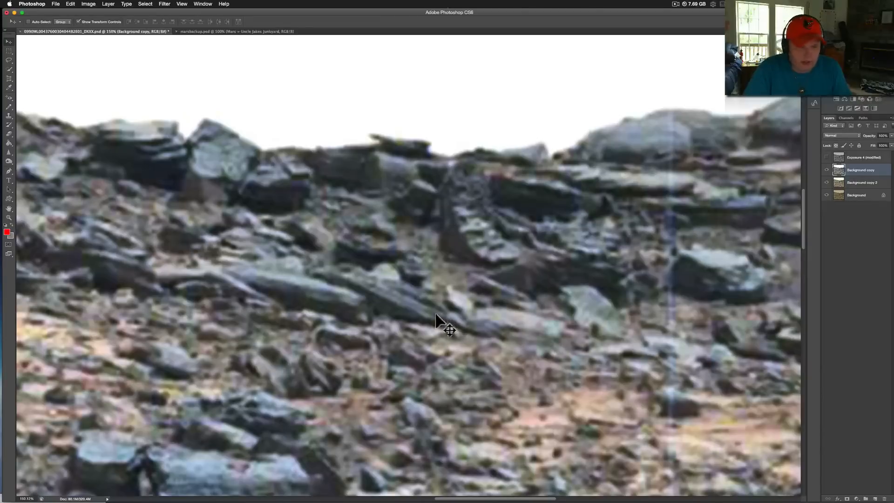
pyautogui.moveTo(501, 267)
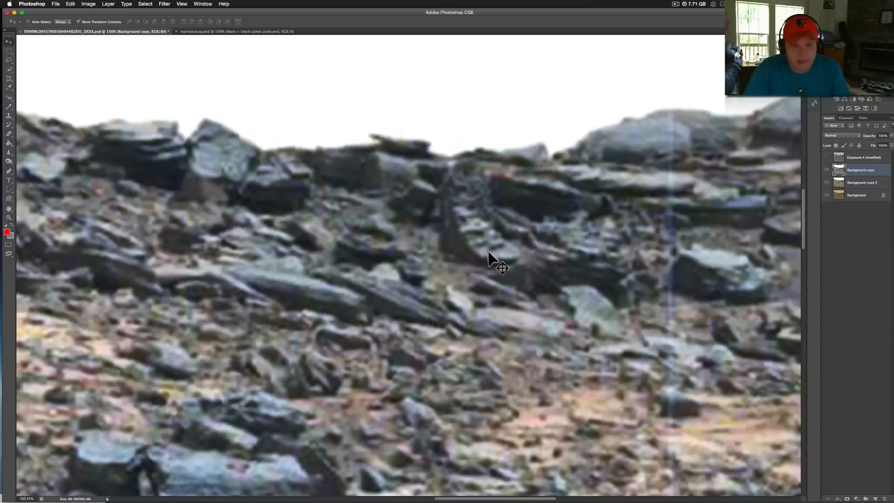
pyautogui.moveTo(505, 265)
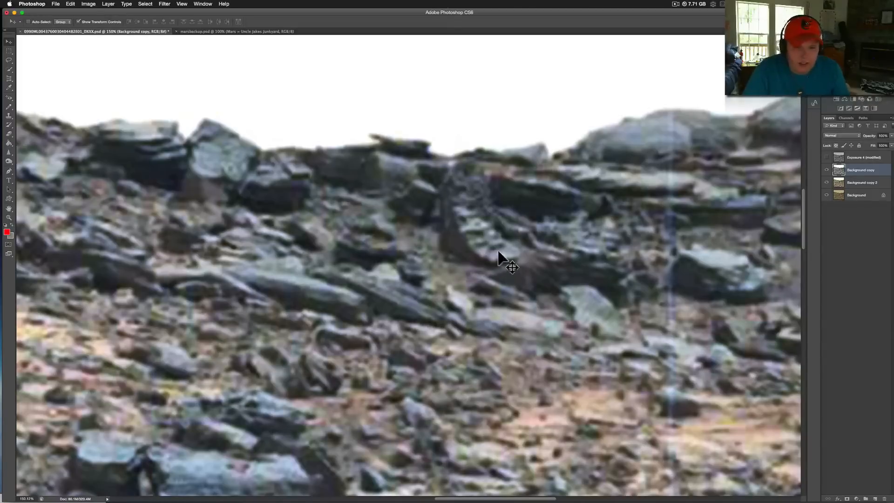
pyautogui.moveTo(523, 269)
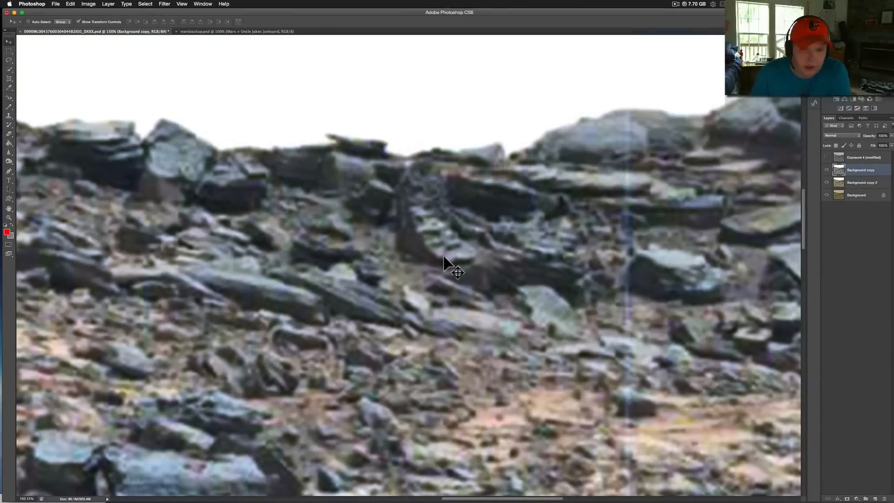
pyautogui.moveTo(481, 255)
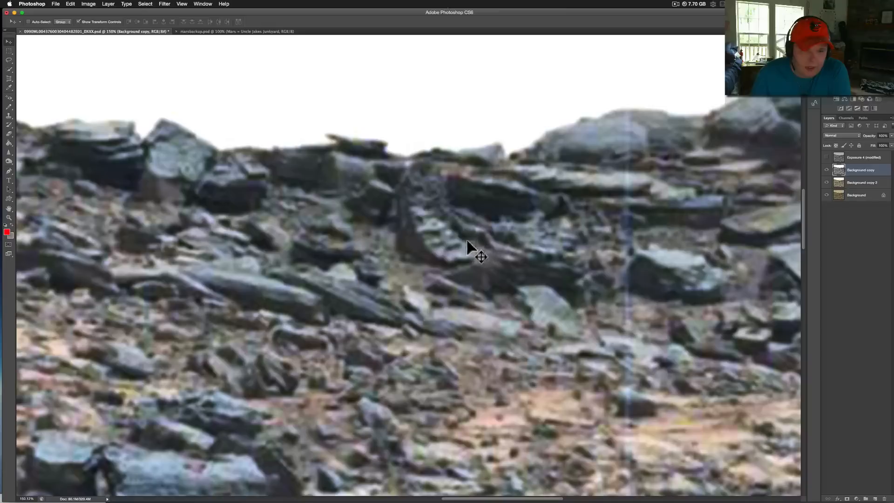
pyautogui.moveTo(445, 239)
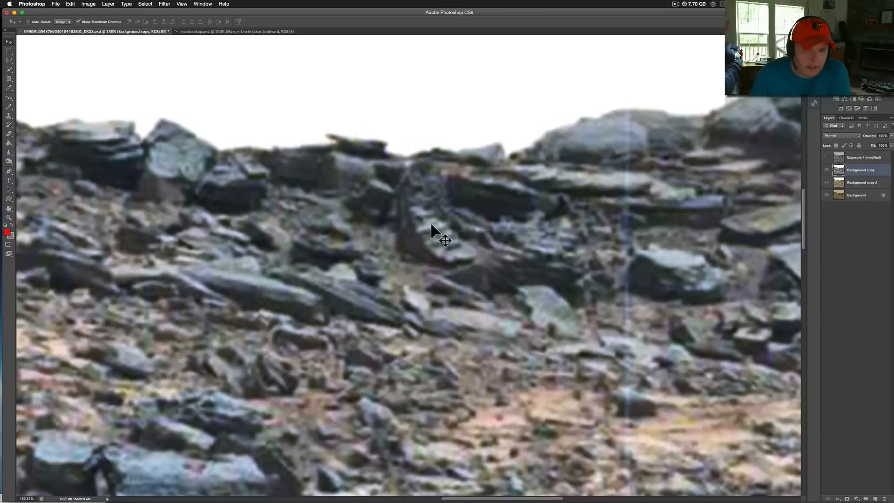
pyautogui.moveTo(431, 242)
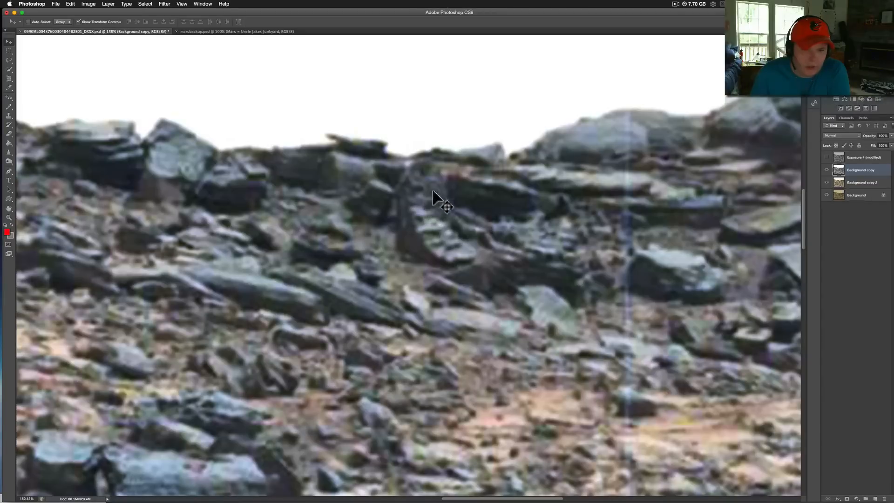
pyautogui.moveTo(470, 257)
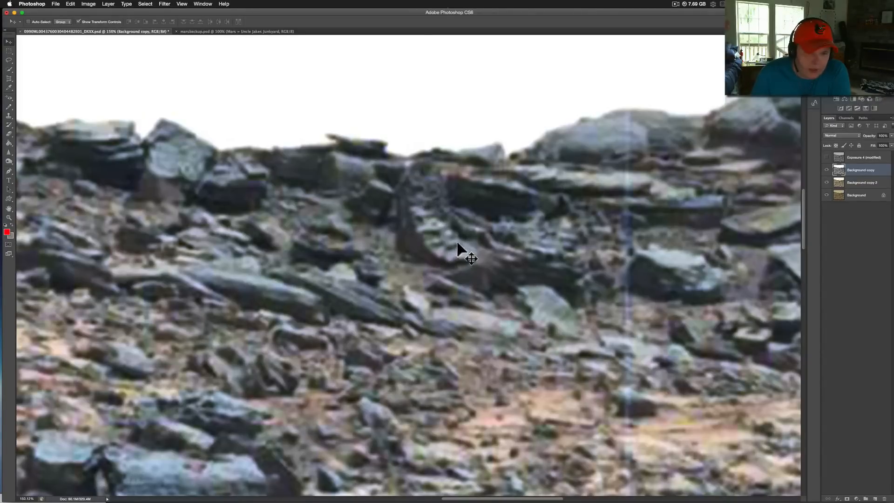
pyautogui.moveTo(456, 253)
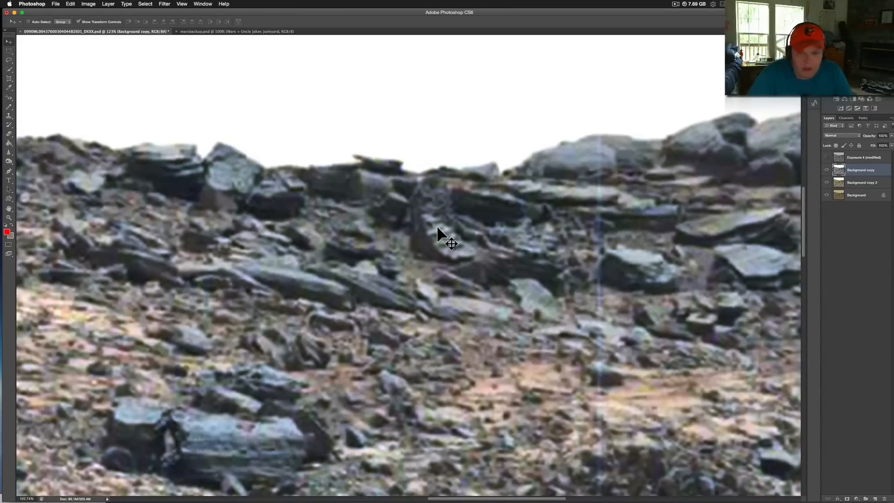
pyautogui.moveTo(578, 257)
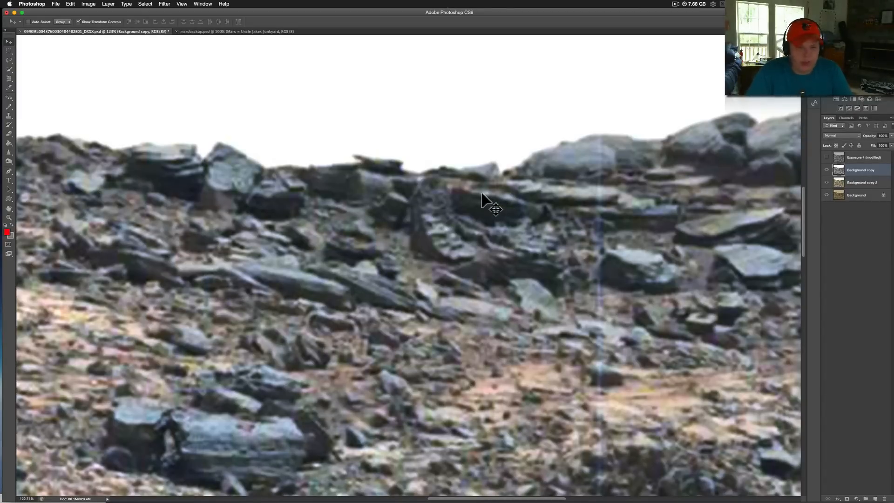
pyautogui.moveTo(656, 205)
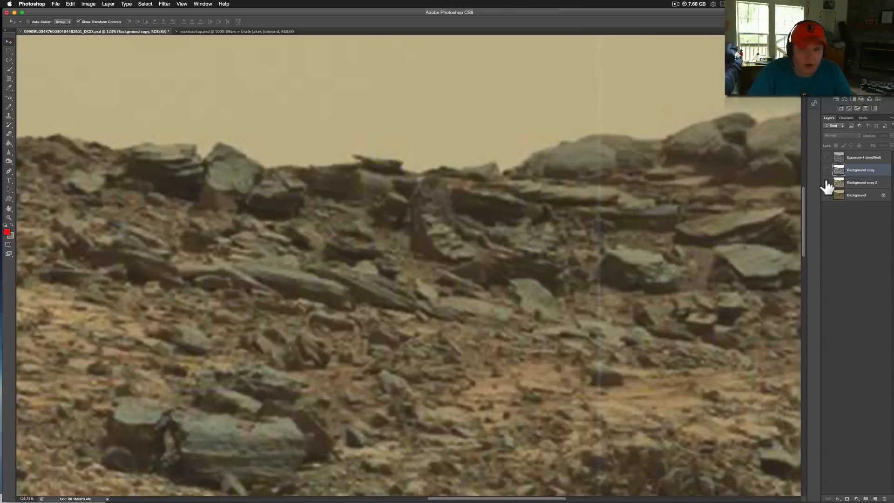
pyautogui.moveTo(826, 183)
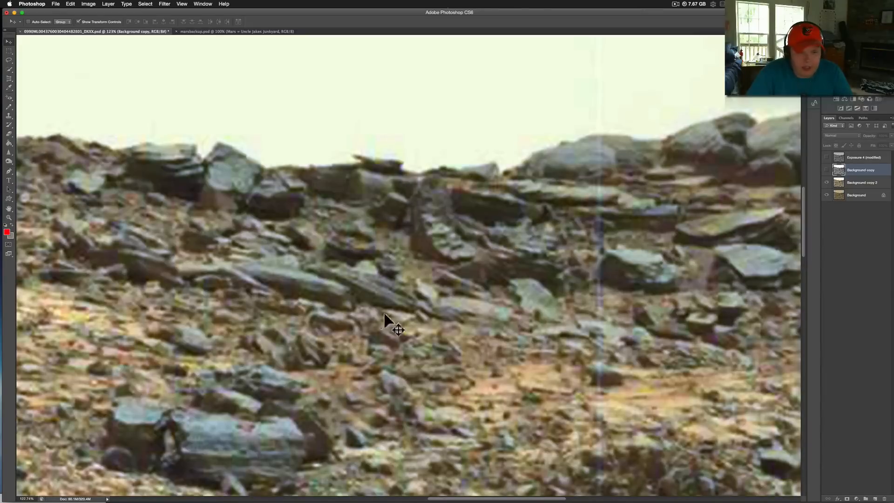
pyautogui.moveTo(379, 301)
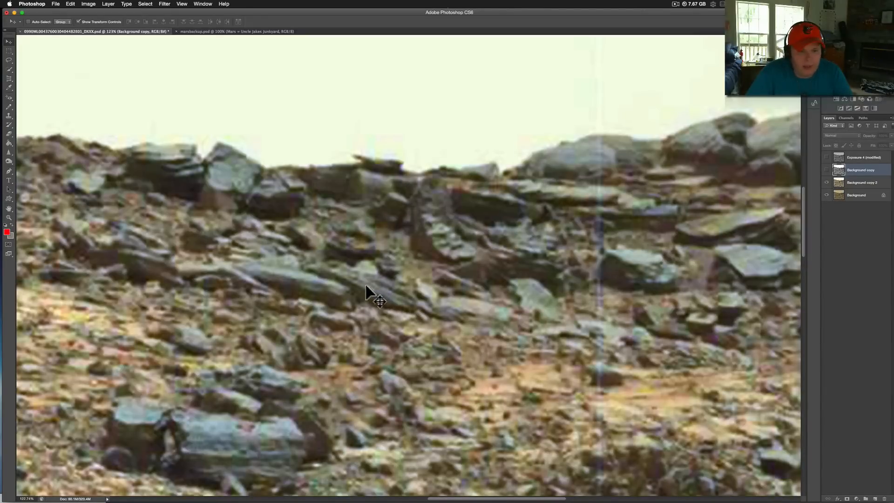
pyautogui.moveTo(416, 311)
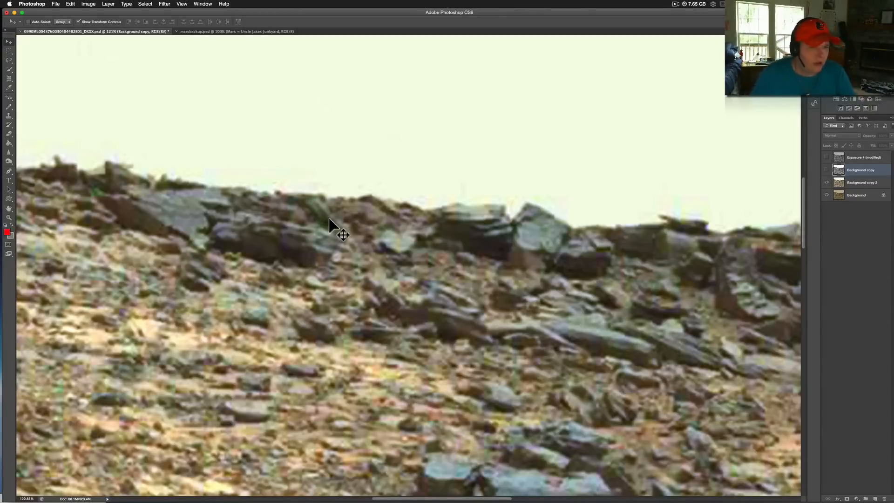
pyautogui.moveTo(639, 336)
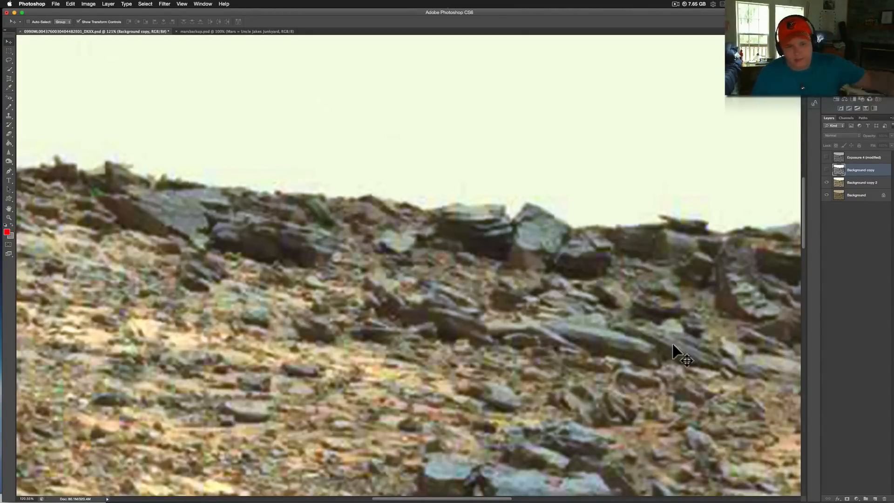
pyautogui.moveTo(345, 196)
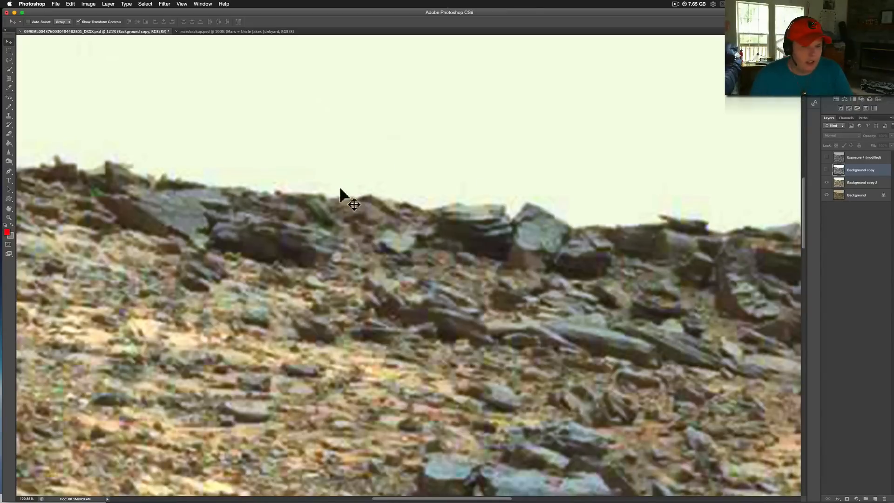
pyautogui.moveTo(319, 206)
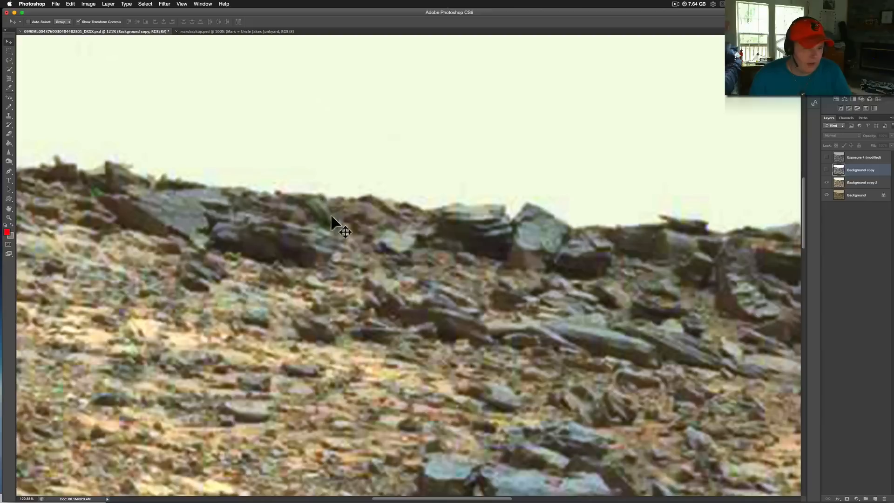
pyautogui.moveTo(319, 222)
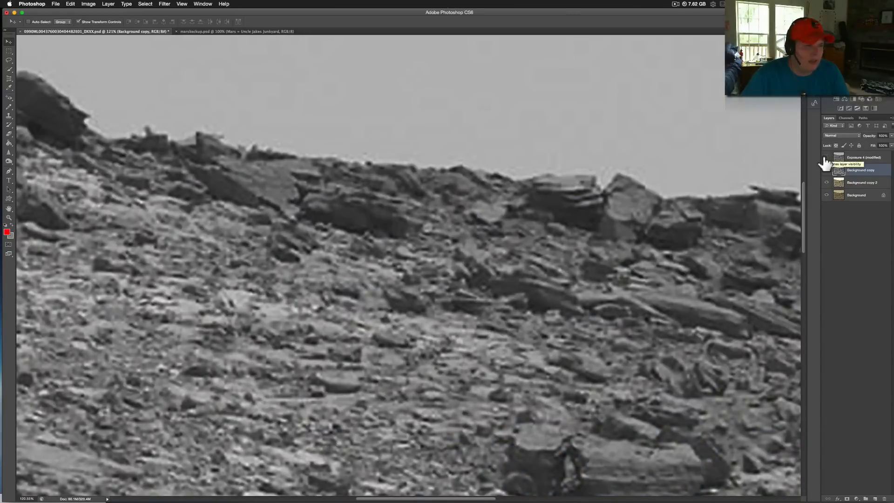
# Toggle the Exposure 4 adjustment layer's visibility to compare greyscale and colour views of the ridge
pyautogui.click(826, 169)
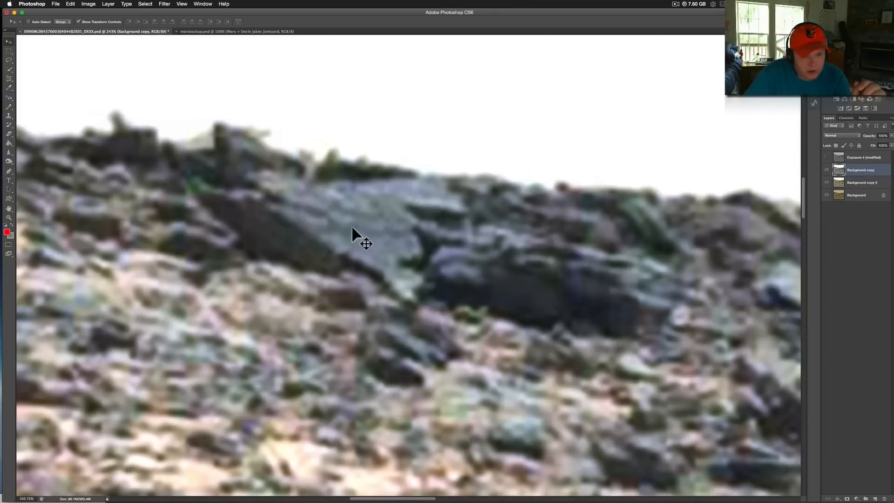
pyautogui.moveTo(409, 215)
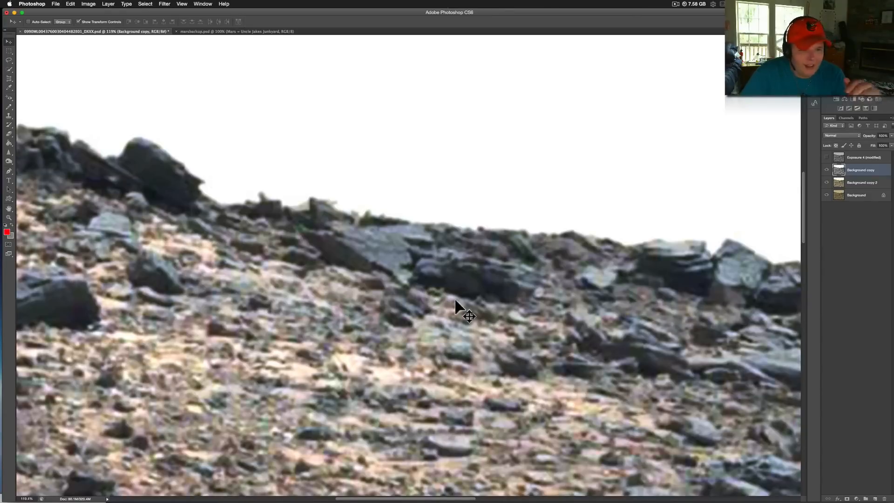
pyautogui.moveTo(460, 308)
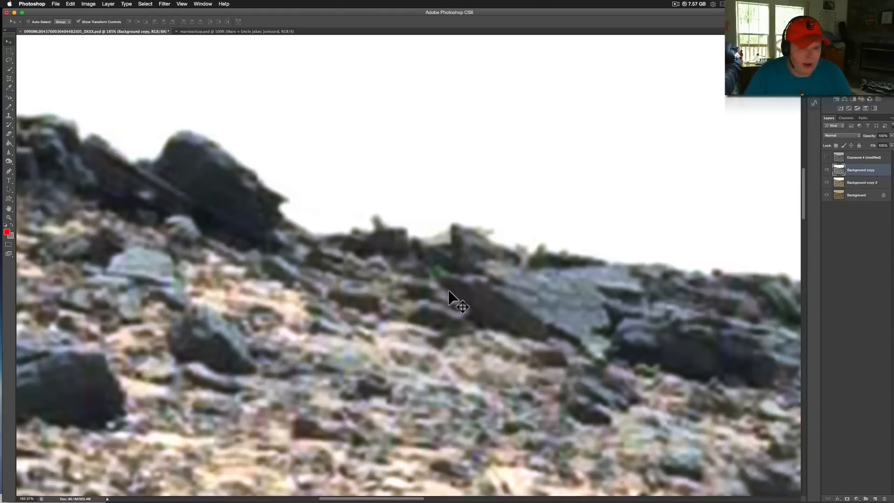
pyautogui.moveTo(413, 211)
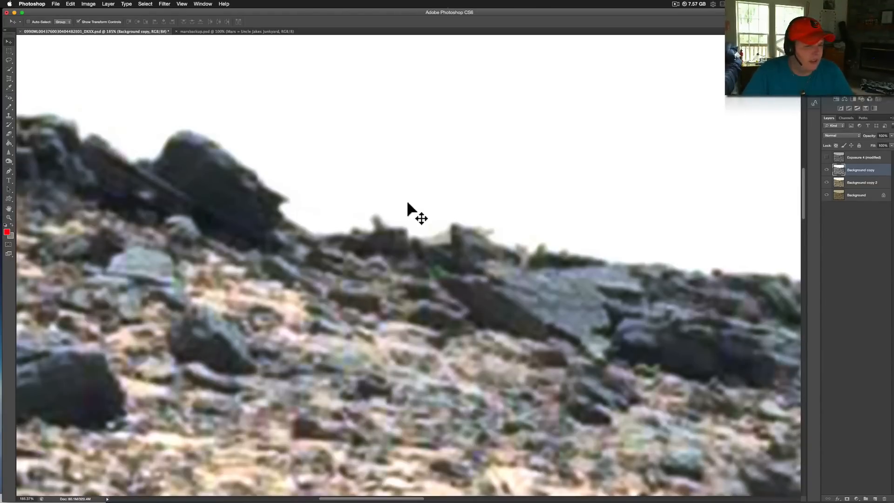
pyautogui.moveTo(711, 198)
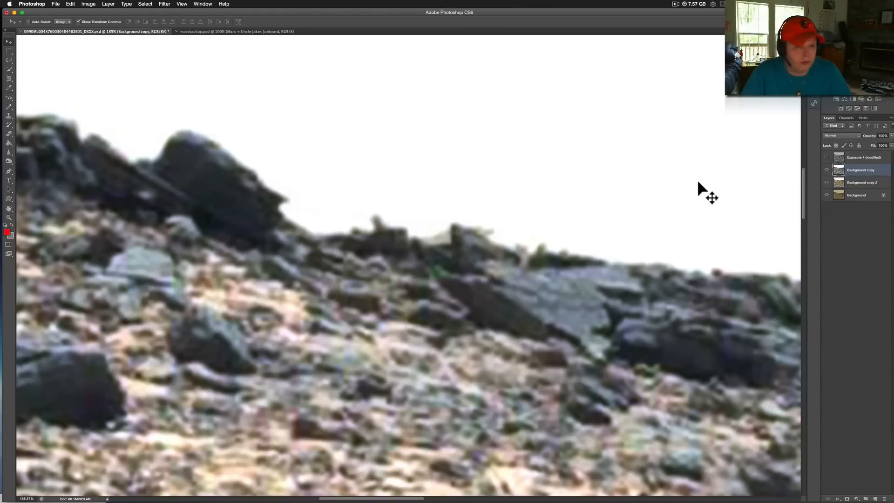
pyautogui.moveTo(476, 262)
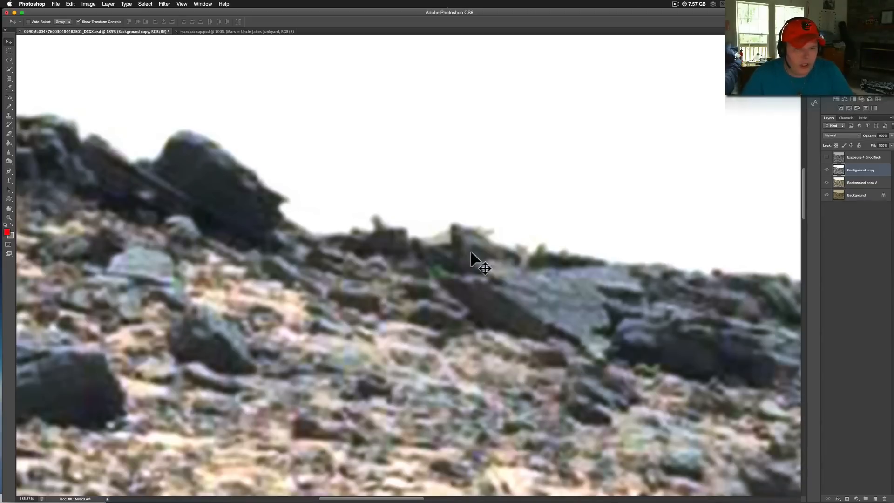
pyautogui.moveTo(672, 383)
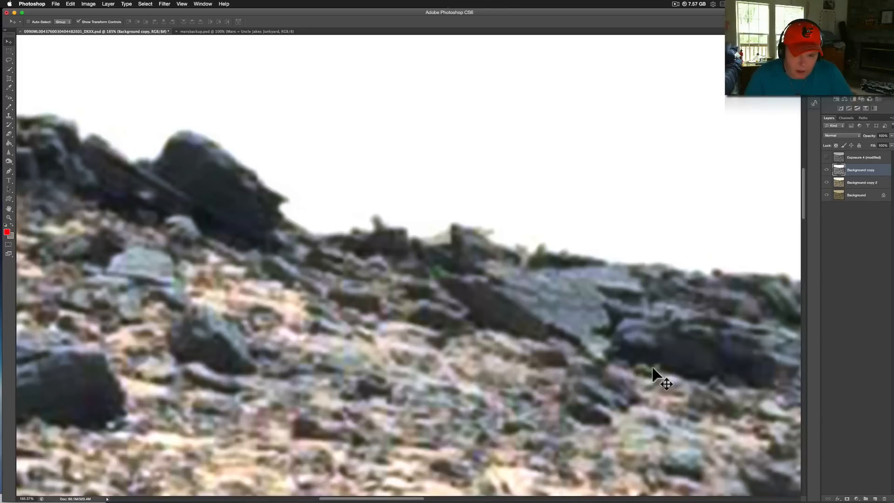
pyautogui.moveTo(671, 369)
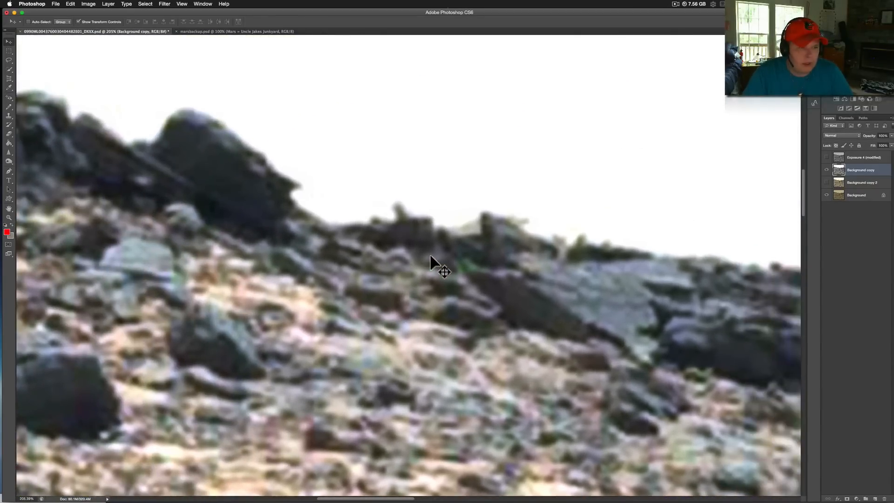
pyautogui.moveTo(418, 225)
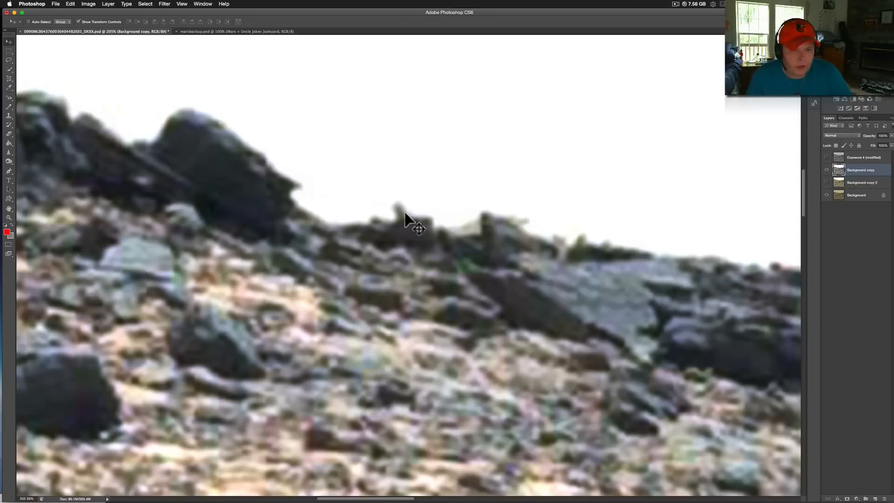
pyautogui.moveTo(443, 252)
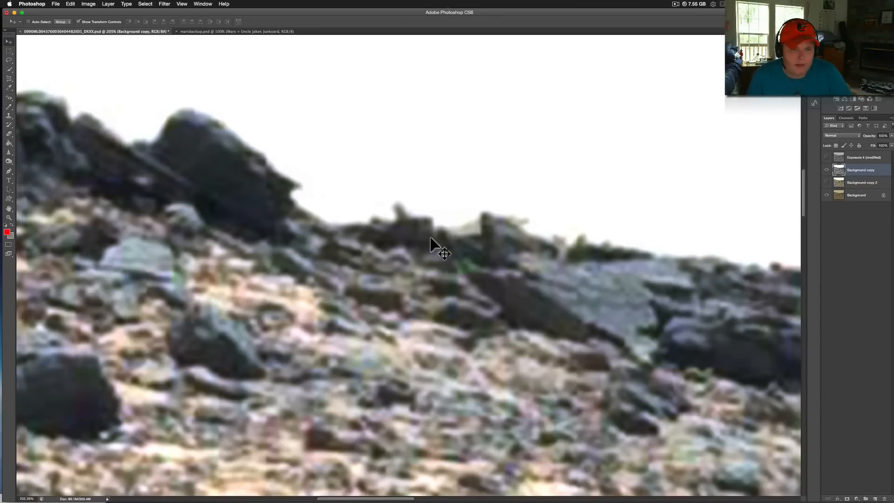
pyautogui.moveTo(439, 223)
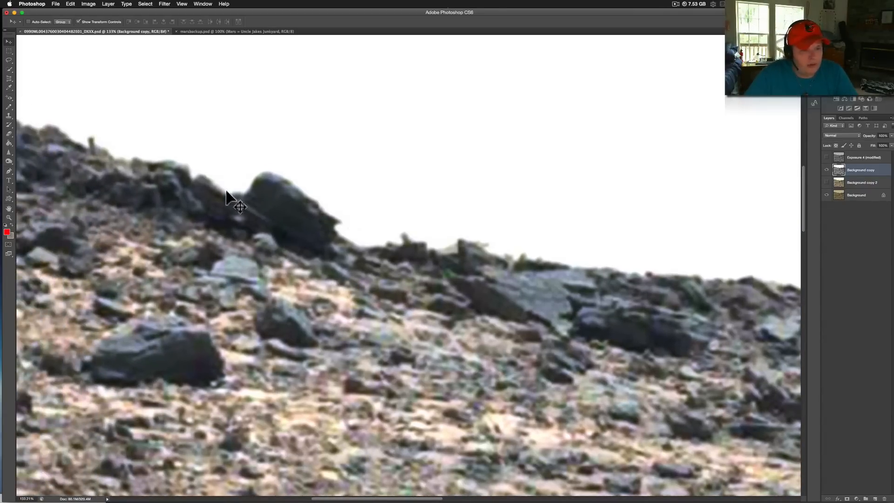
pyautogui.moveTo(363, 244)
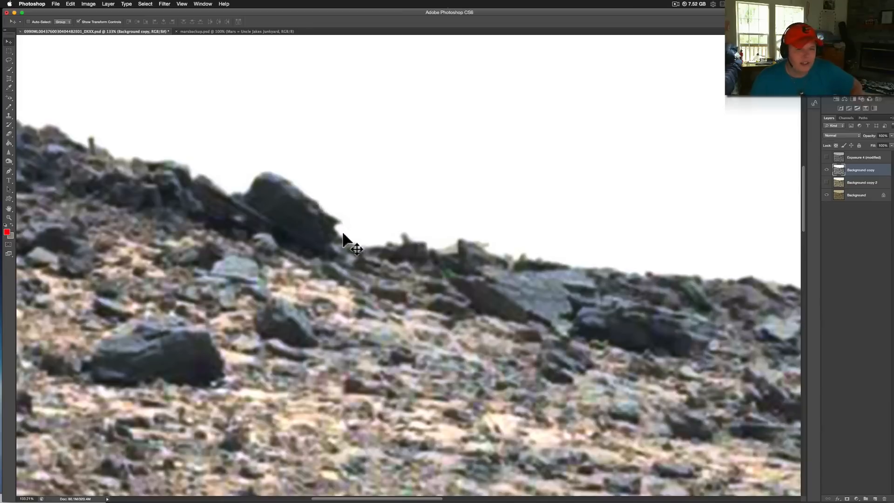
pyautogui.moveTo(290, 178)
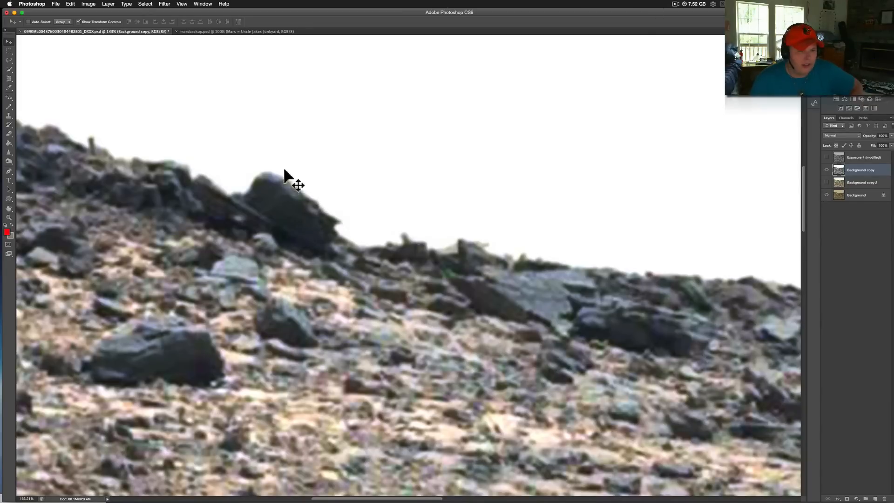
pyautogui.moveTo(352, 234)
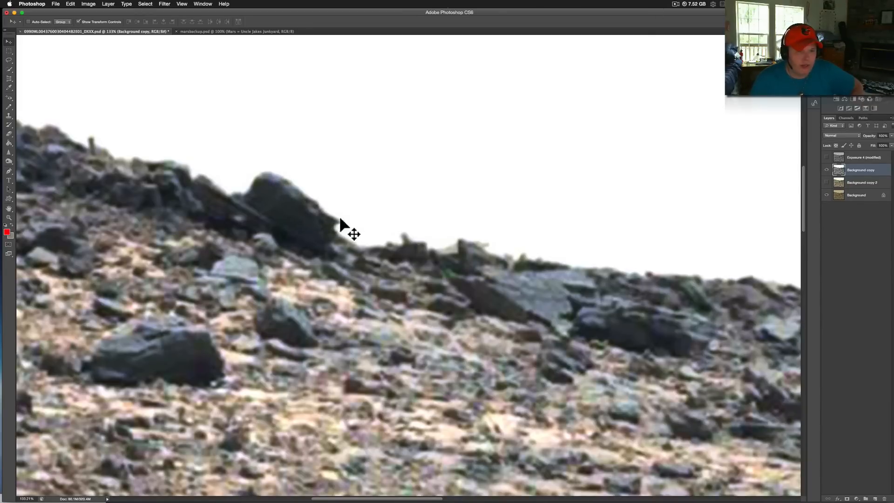
pyautogui.moveTo(342, 254)
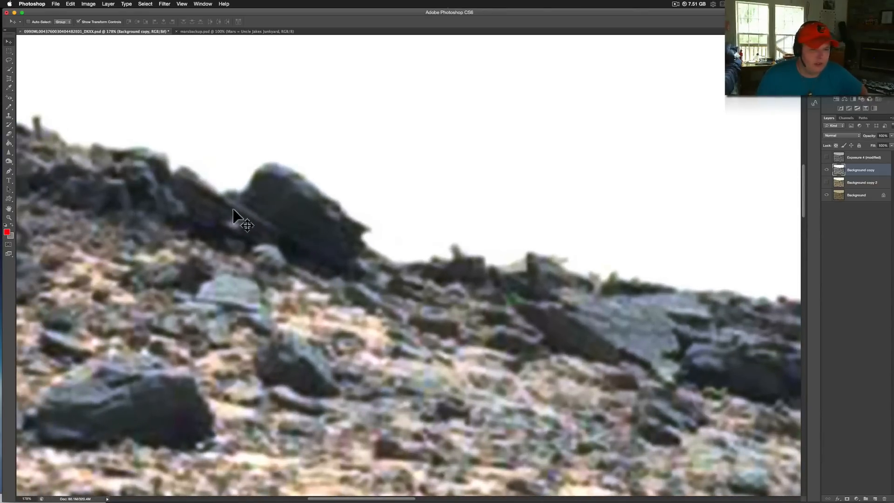
pyautogui.moveTo(260, 223)
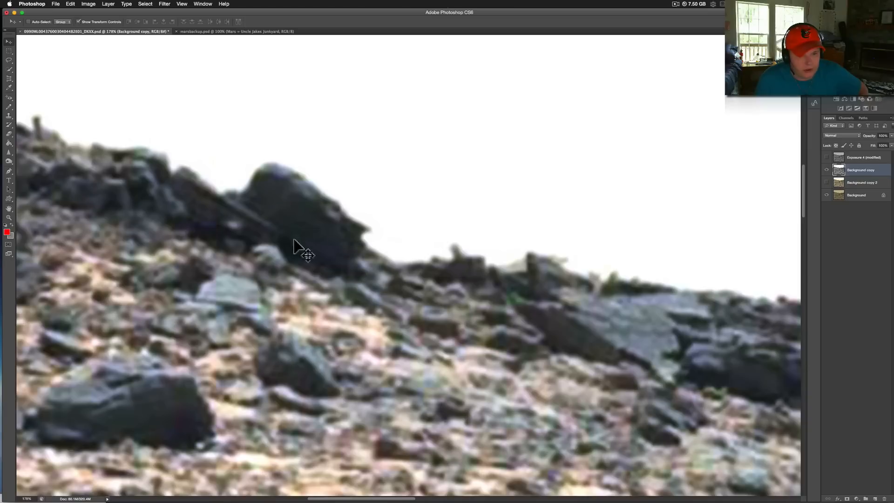
pyautogui.moveTo(324, 266)
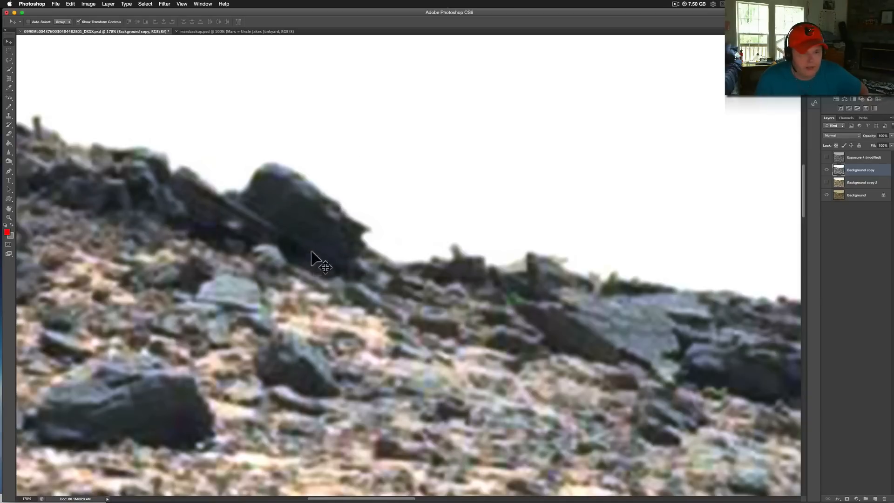
pyautogui.moveTo(250, 214)
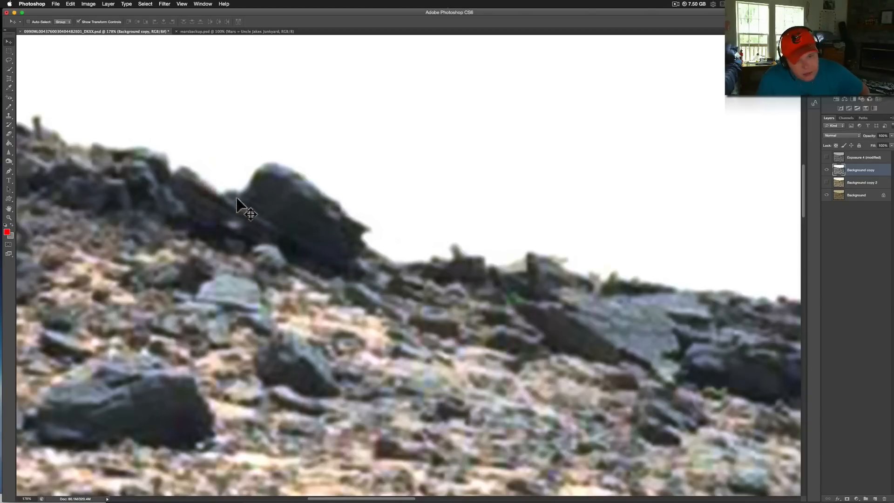
pyautogui.moveTo(212, 246)
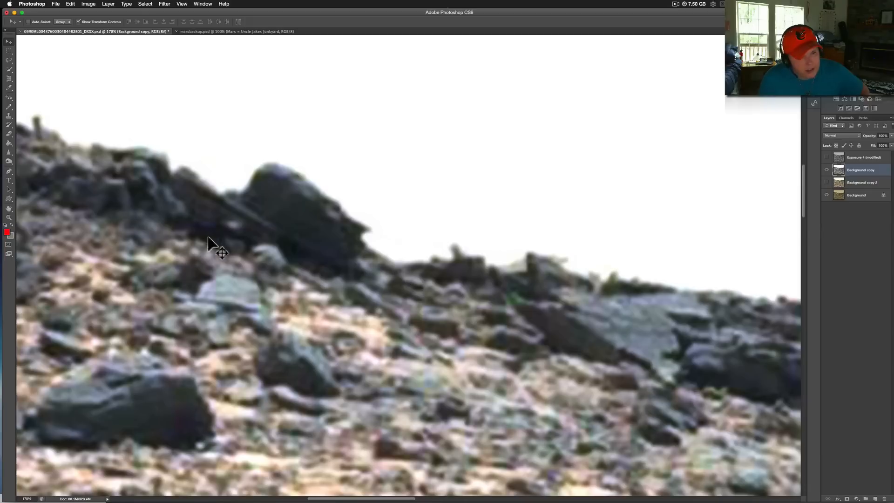
pyautogui.moveTo(265, 252)
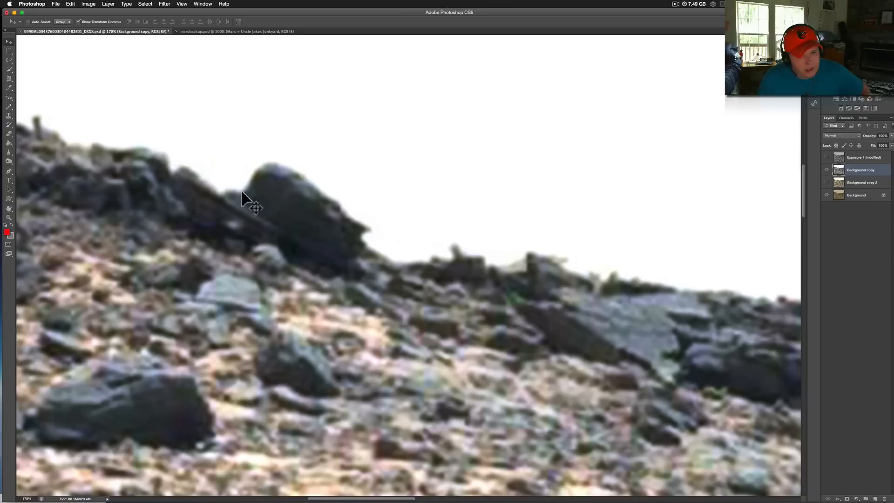
pyautogui.moveTo(407, 287)
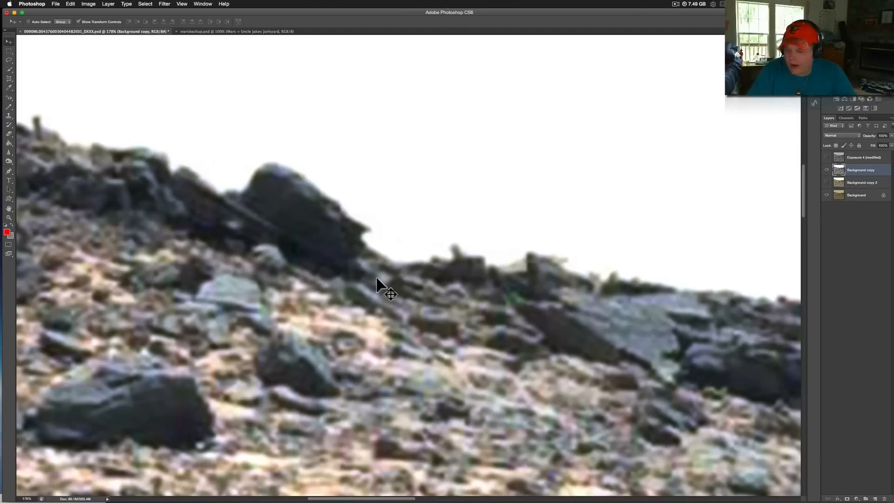
pyautogui.moveTo(298, 271)
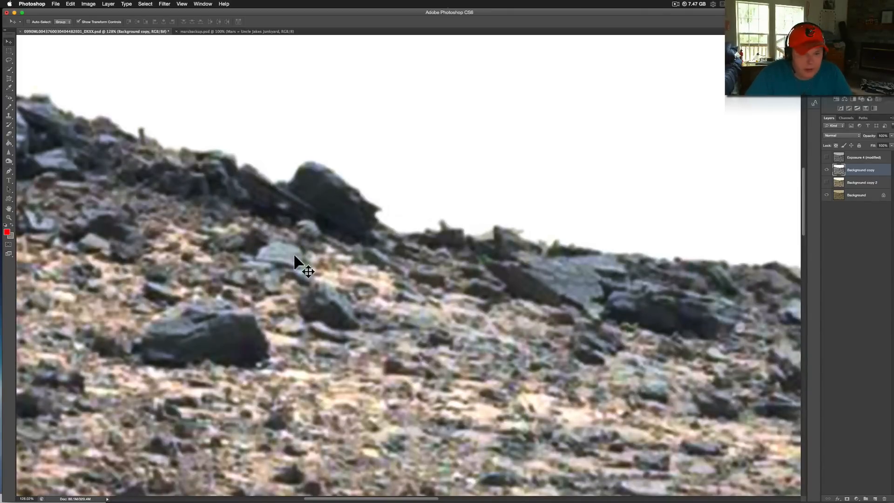
pyautogui.moveTo(425, 285)
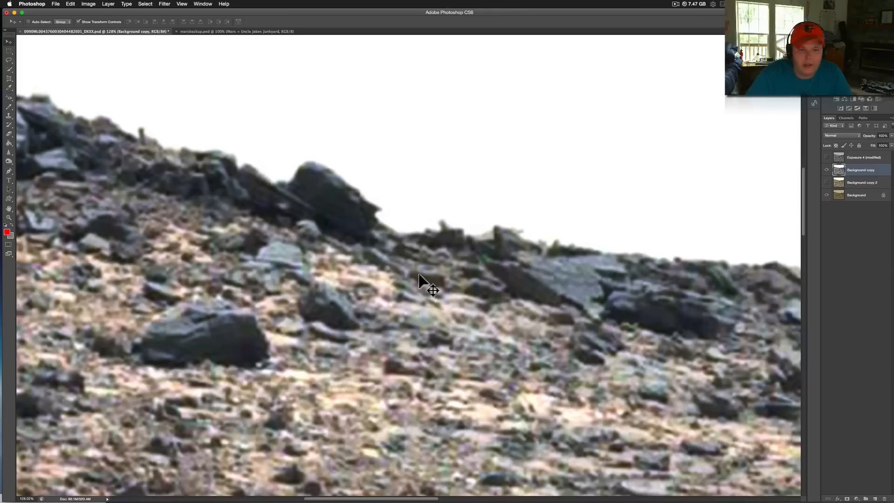
pyautogui.moveTo(433, 285)
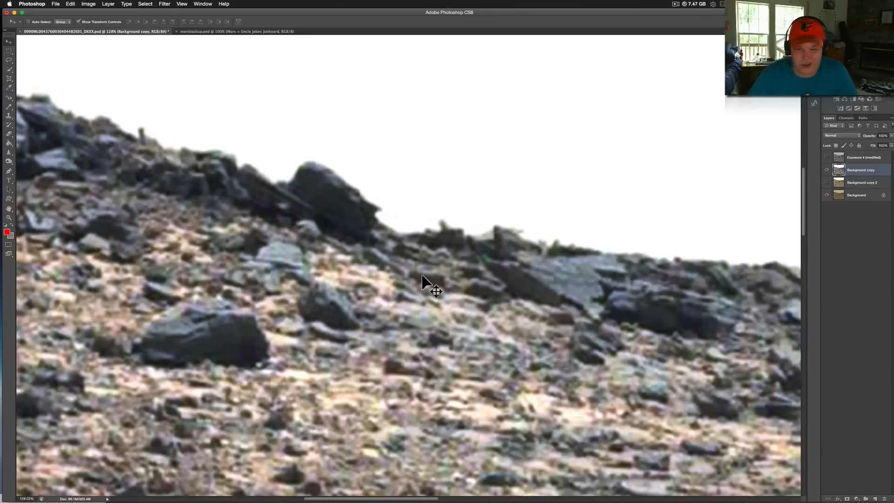
pyautogui.moveTo(463, 274)
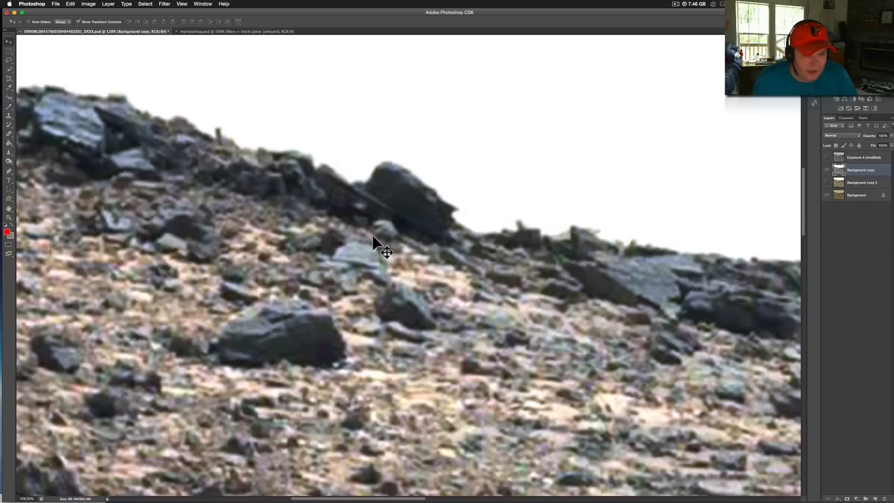
pyautogui.moveTo(389, 260)
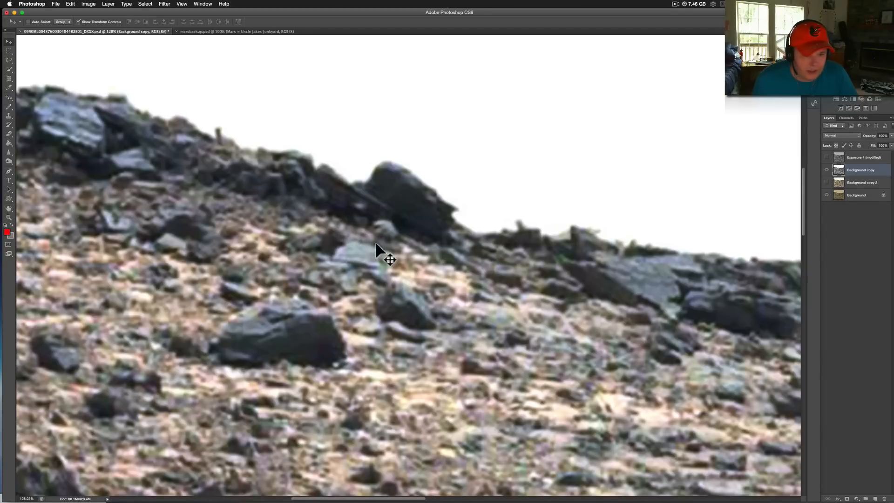
pyautogui.moveTo(351, 271)
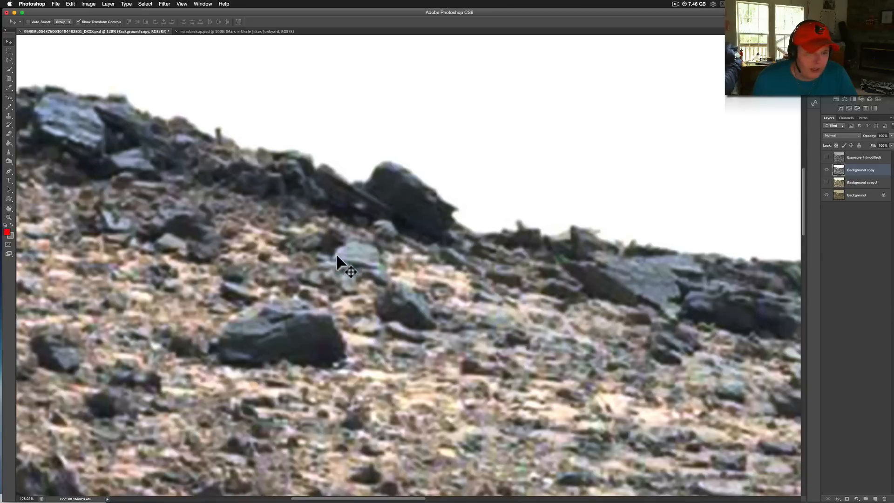
pyautogui.moveTo(349, 275)
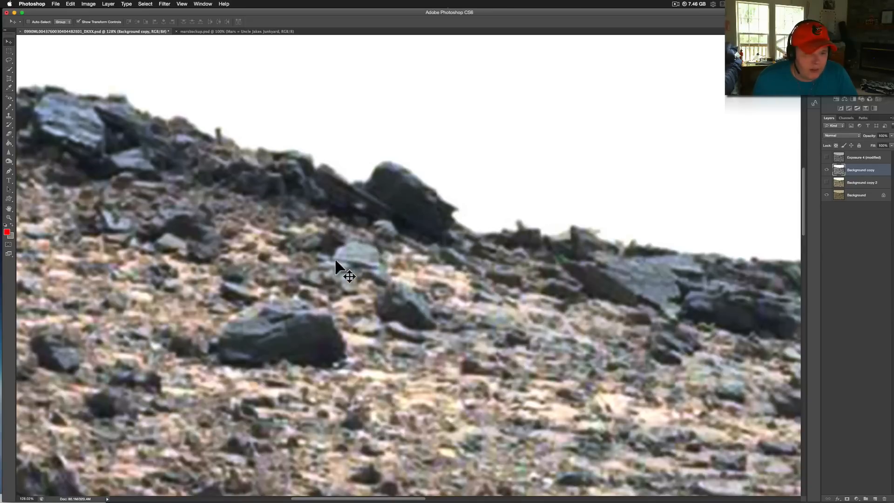
pyautogui.moveTo(351, 256)
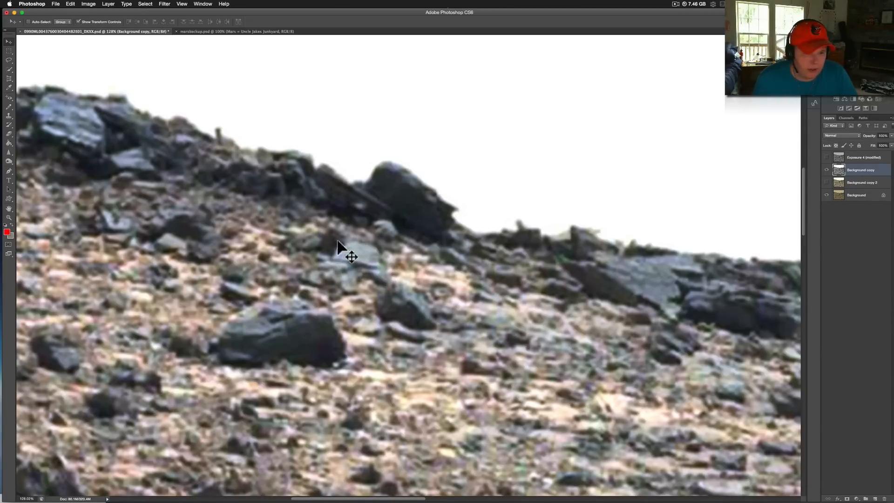
pyautogui.moveTo(389, 273)
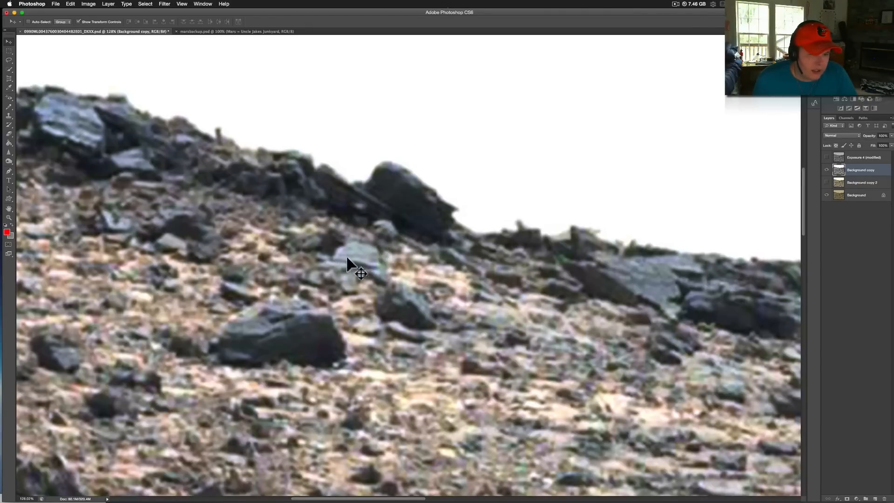
pyautogui.moveTo(335, 260)
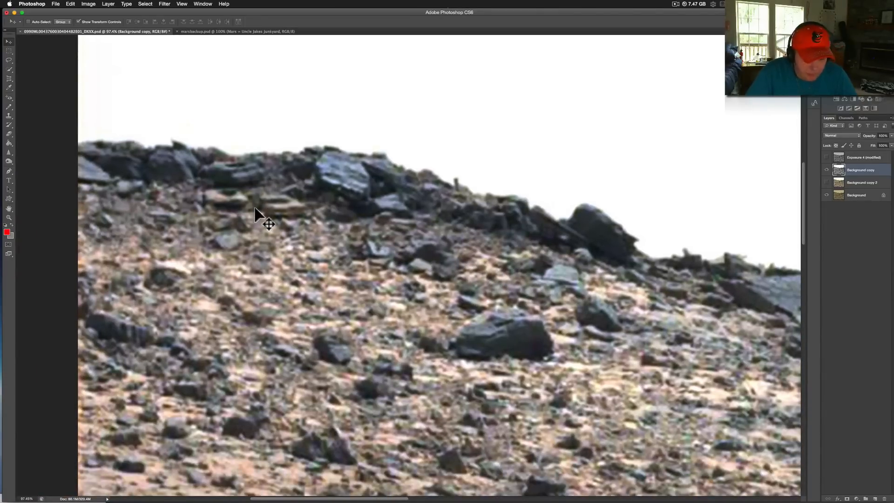
pyautogui.moveTo(250, 228)
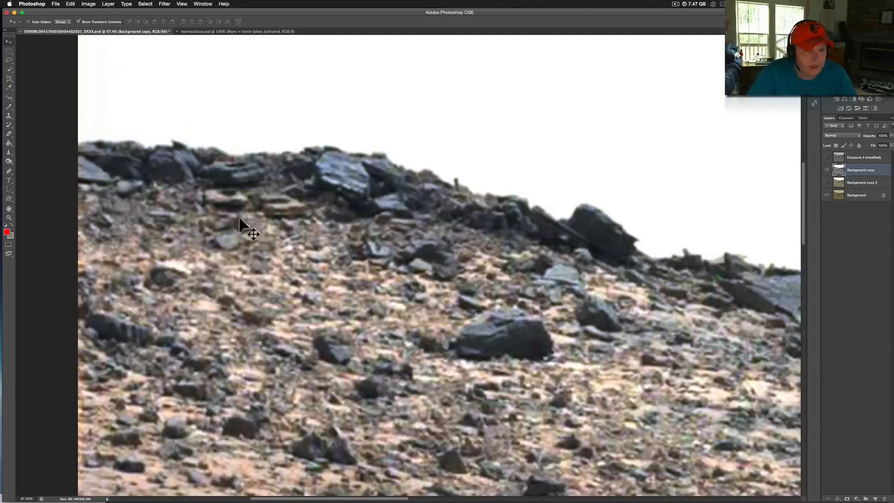
pyautogui.moveTo(319, 202)
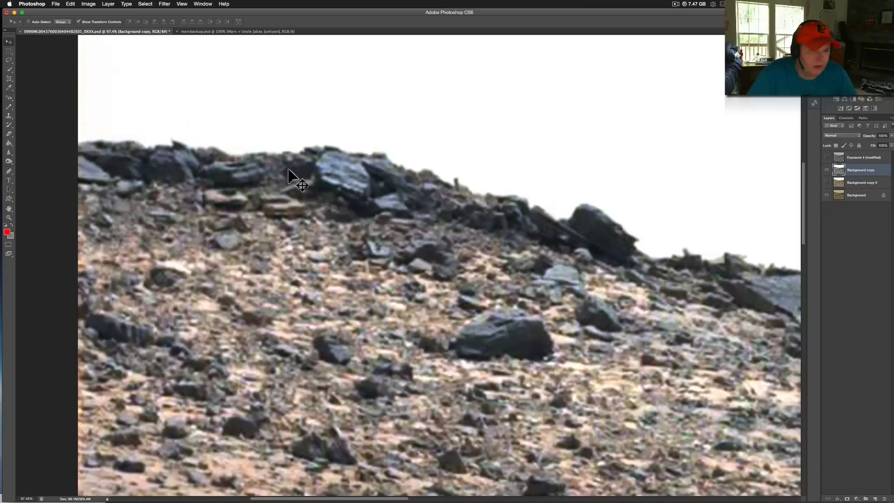
pyautogui.moveTo(327, 215)
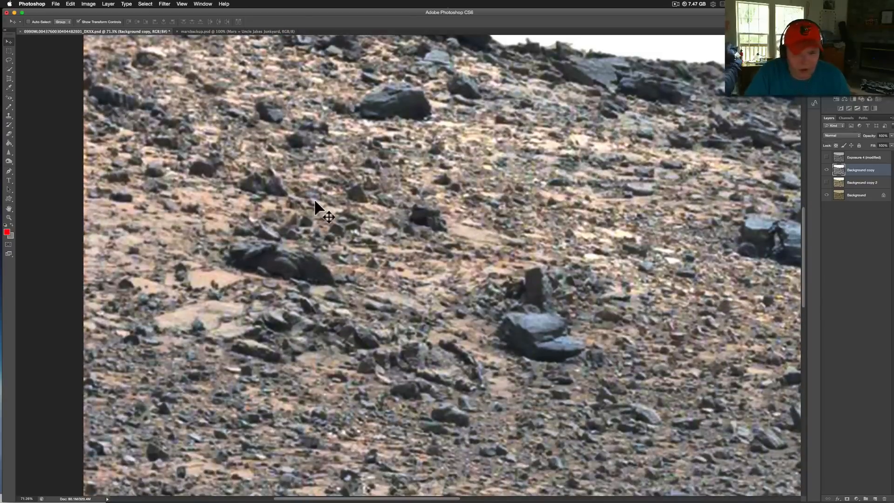
# Scroll the view to a wider stretch of layered rock shelves along the horizon
pyautogui.scroll(-3)
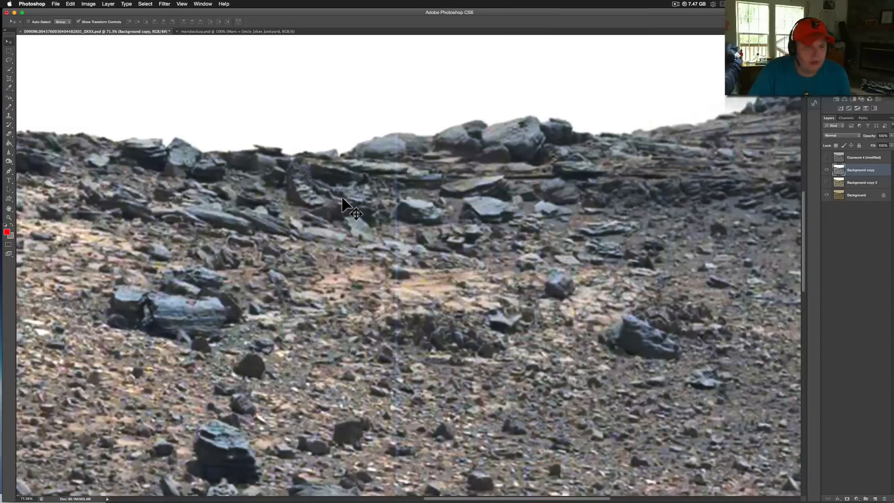
pyautogui.moveTo(199, 174)
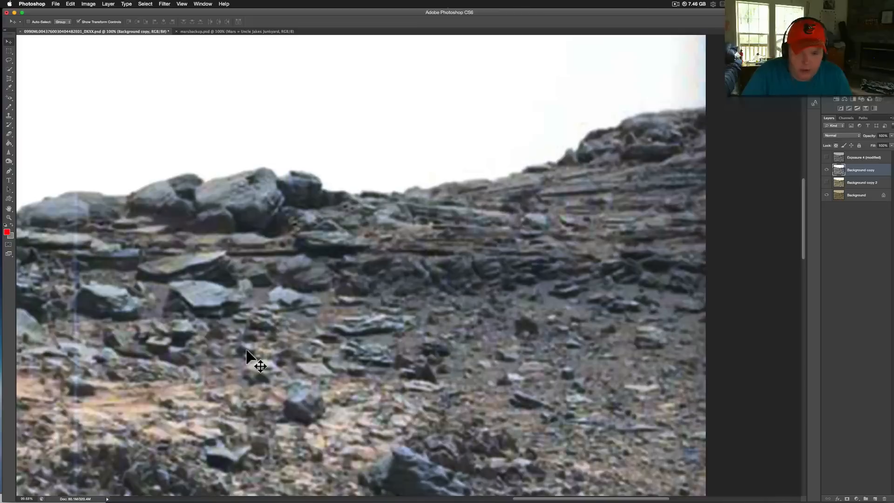
pyautogui.moveTo(664, 174)
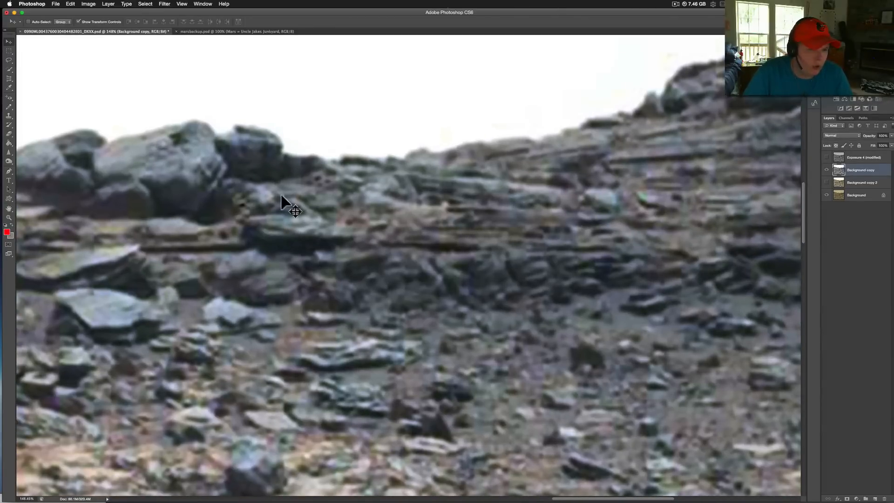
pyautogui.moveTo(363, 239)
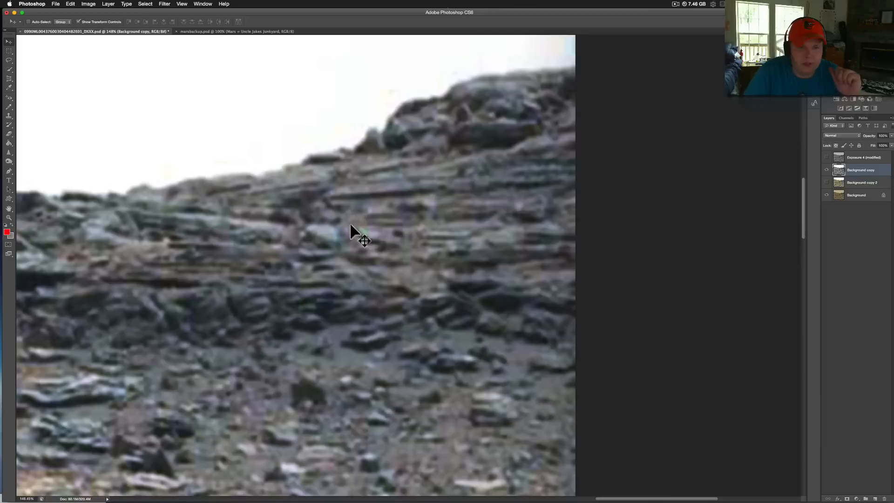
pyautogui.moveTo(576, 134)
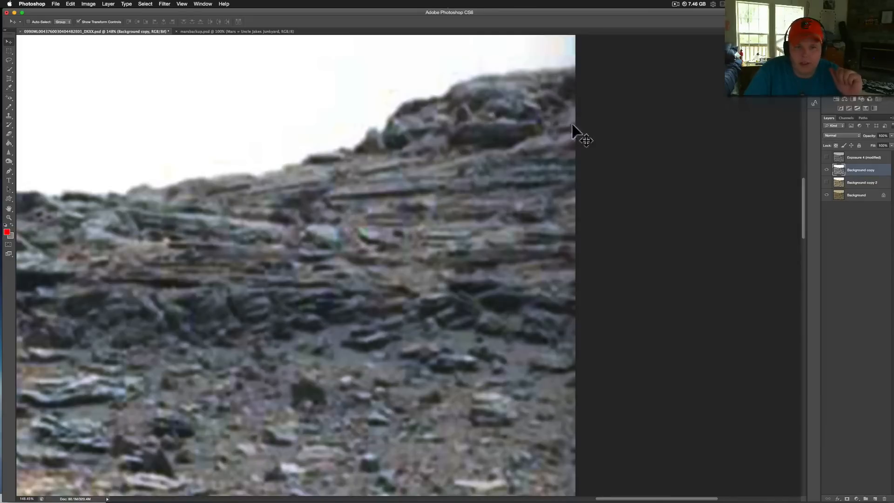
pyautogui.moveTo(289, 244)
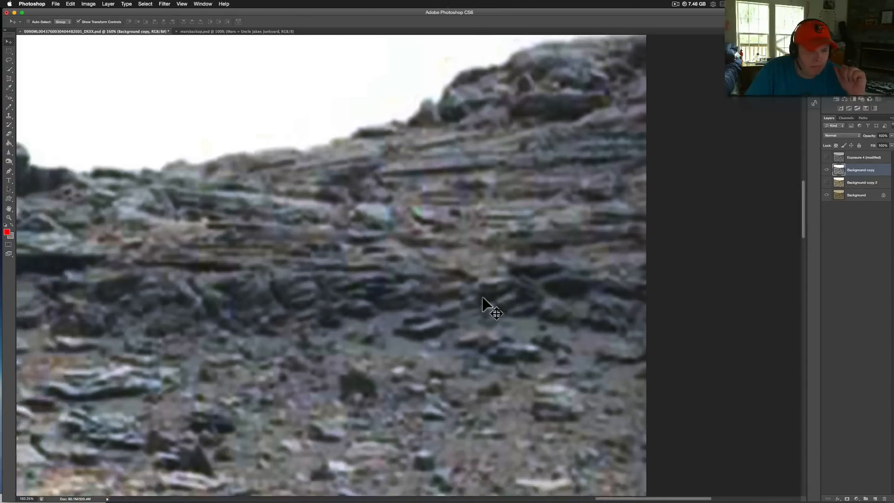
# Scroll down to the rocky ground and zoom out to frame the dark boulder near the stacked rock
pyautogui.scroll(-3)
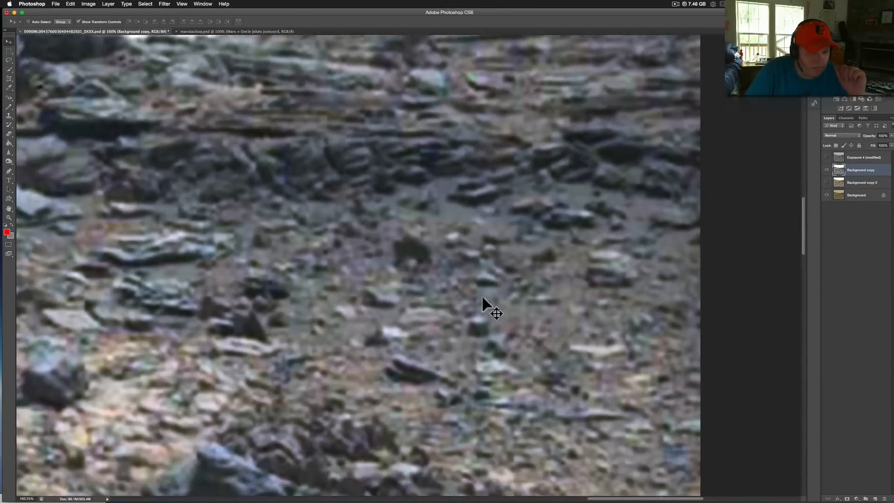
pyautogui.scroll(-3)
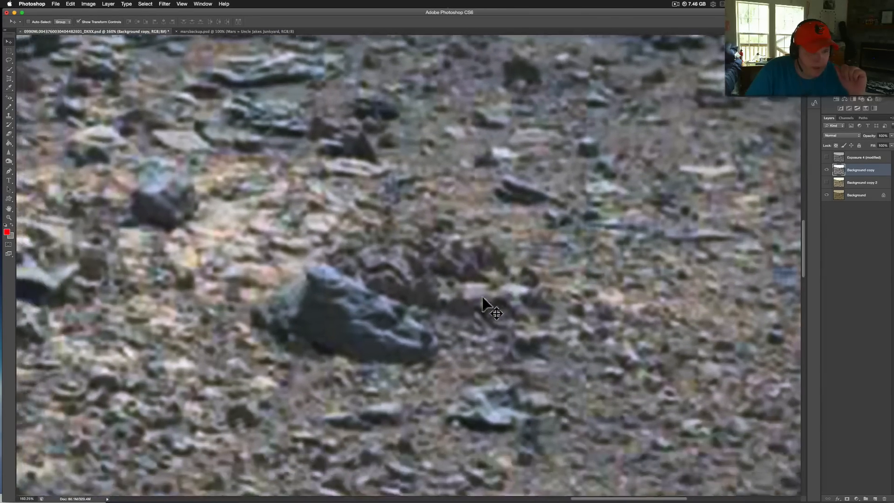
pyautogui.press('cmd+-')
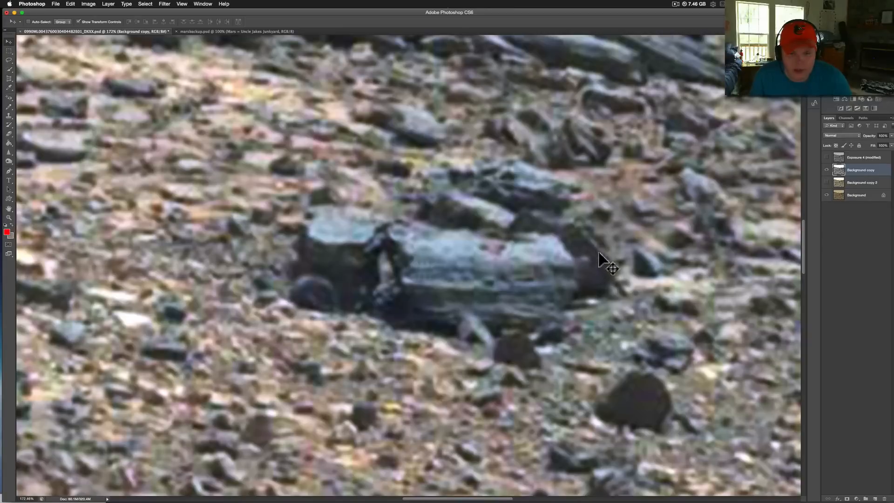
pyautogui.moveTo(536, 283)
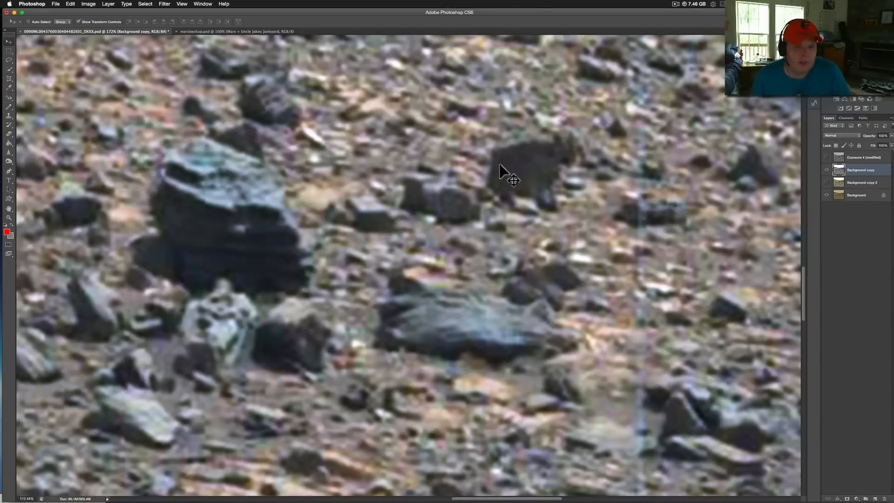
pyautogui.moveTo(537, 157)
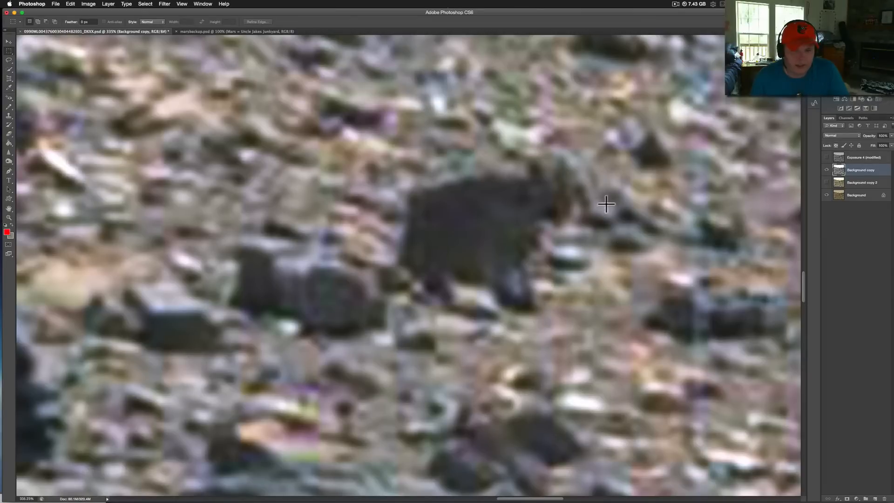
pyautogui.moveTo(454, 267)
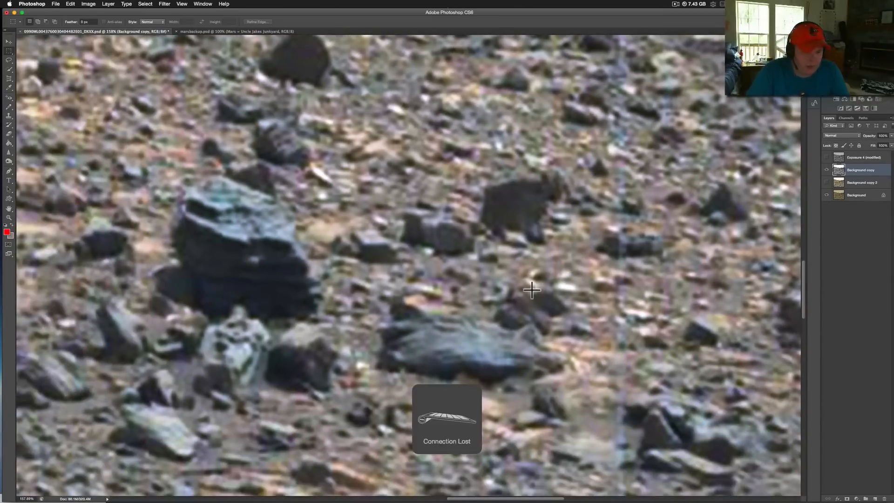
pyautogui.moveTo(239, 284)
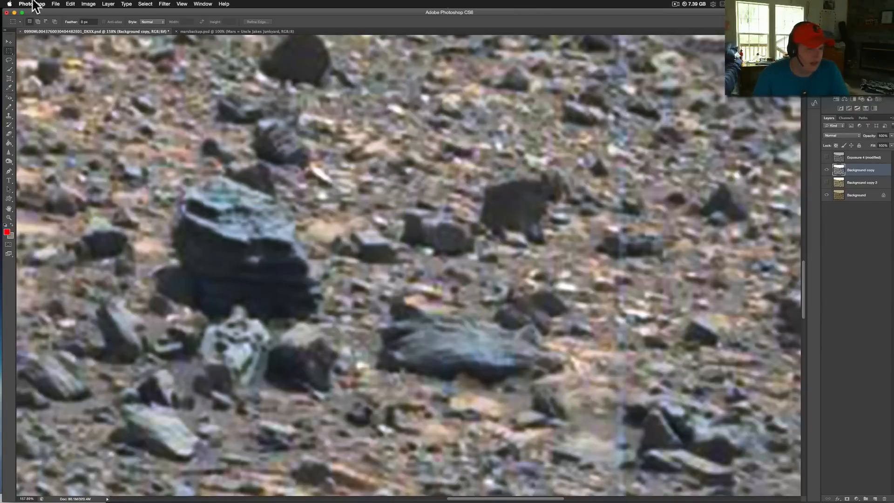
pyautogui.click(8, 40)
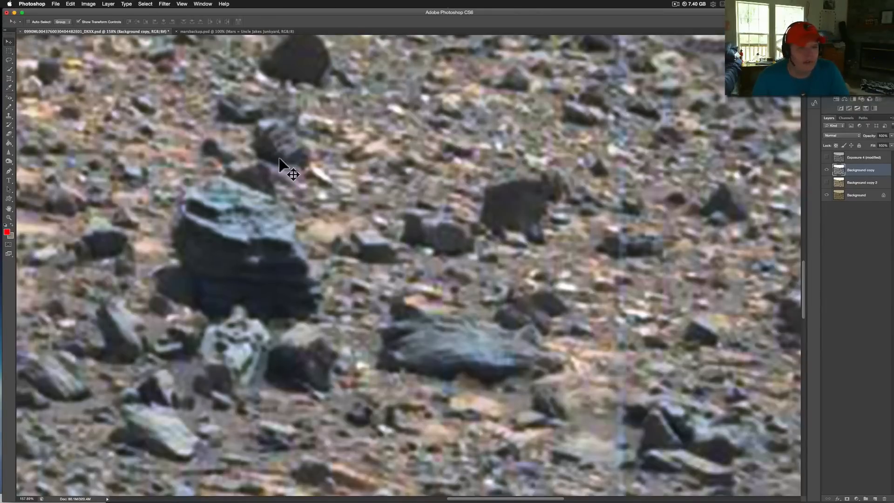
pyautogui.moveTo(293, 179)
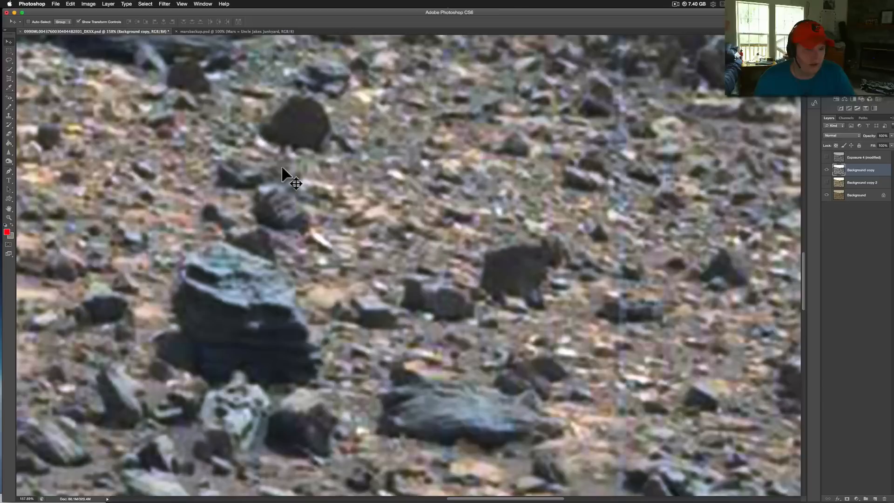
pyautogui.moveTo(301, 250)
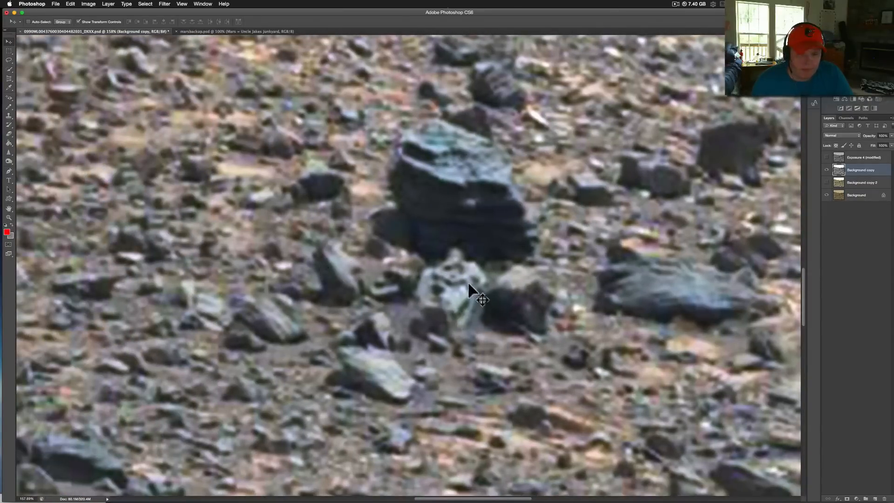
pyautogui.moveTo(478, 320)
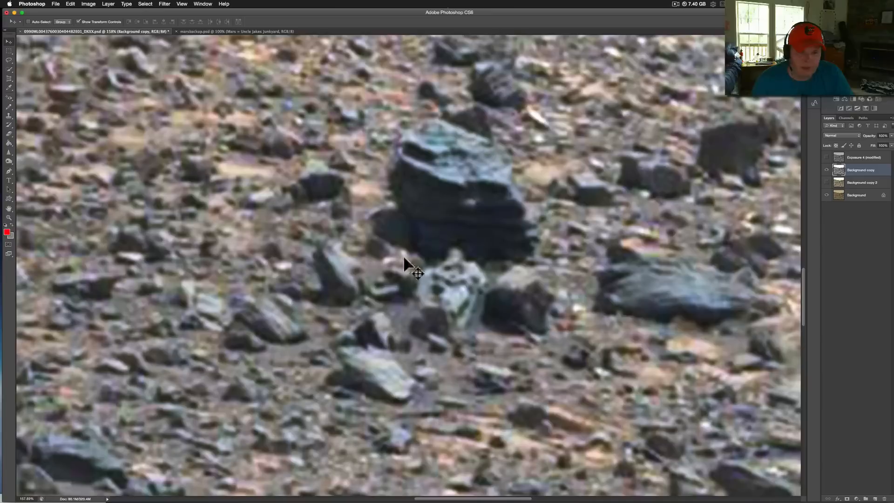
pyautogui.moveTo(476, 277)
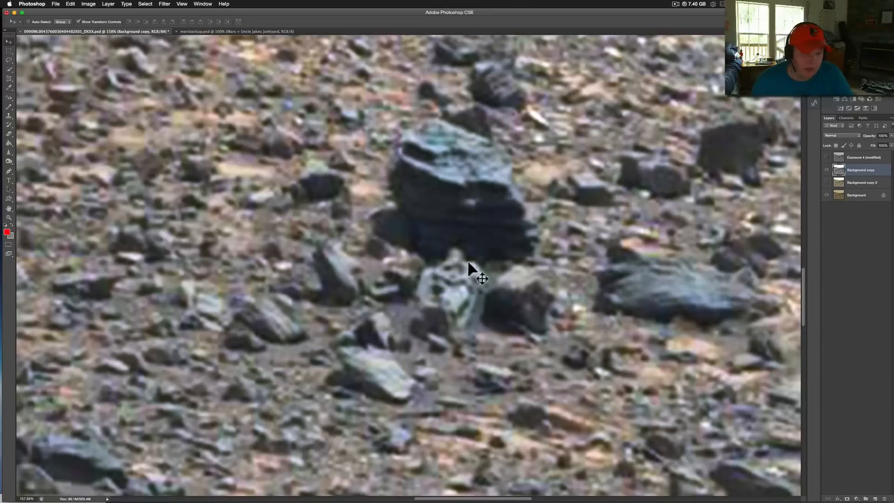
pyautogui.moveTo(438, 290)
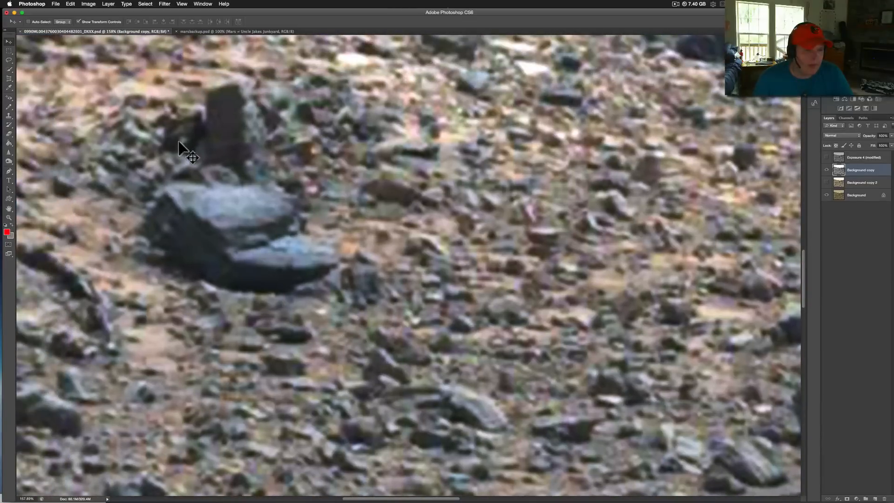
pyautogui.moveTo(225, 251)
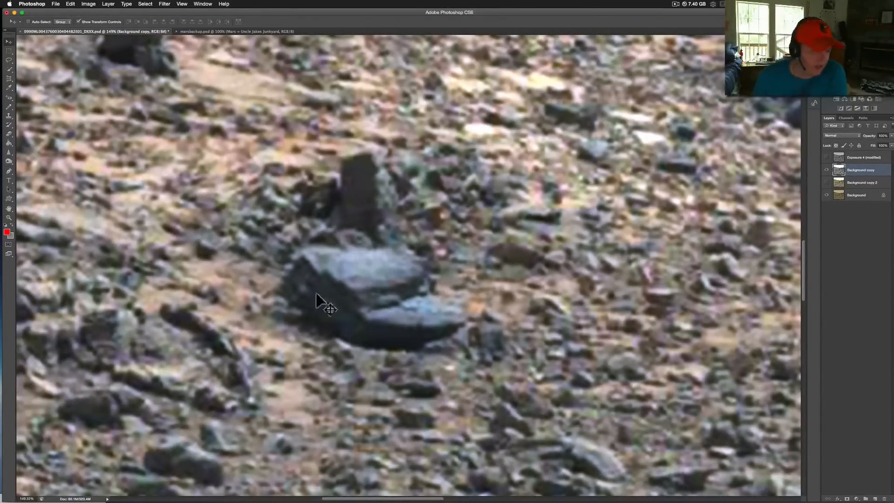
pyautogui.moveTo(386, 247)
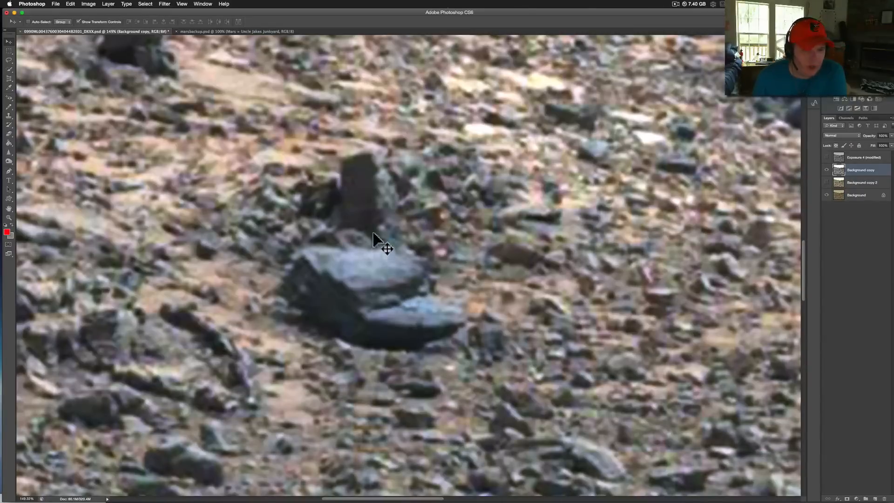
pyautogui.moveTo(373, 256)
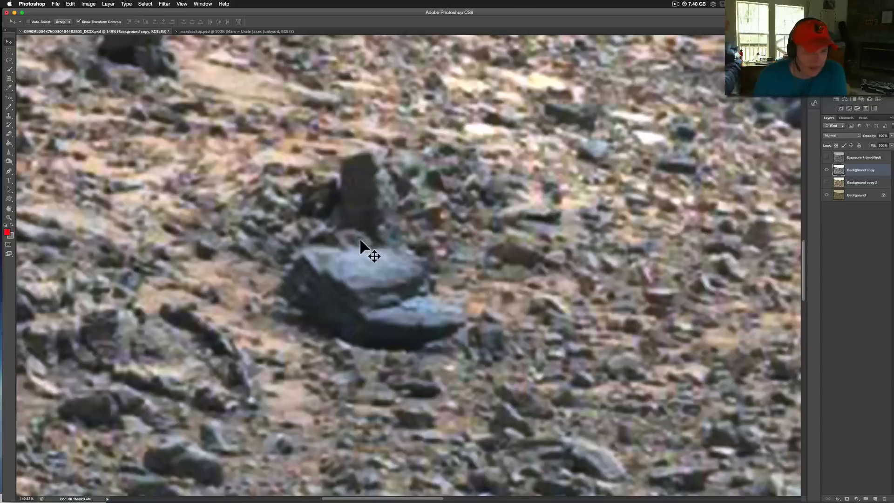
pyautogui.moveTo(356, 256)
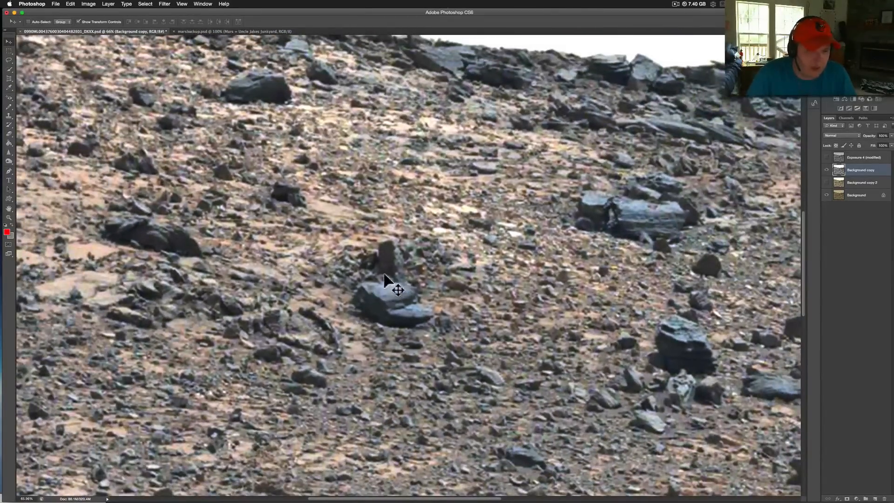
pyautogui.moveTo(351, 299)
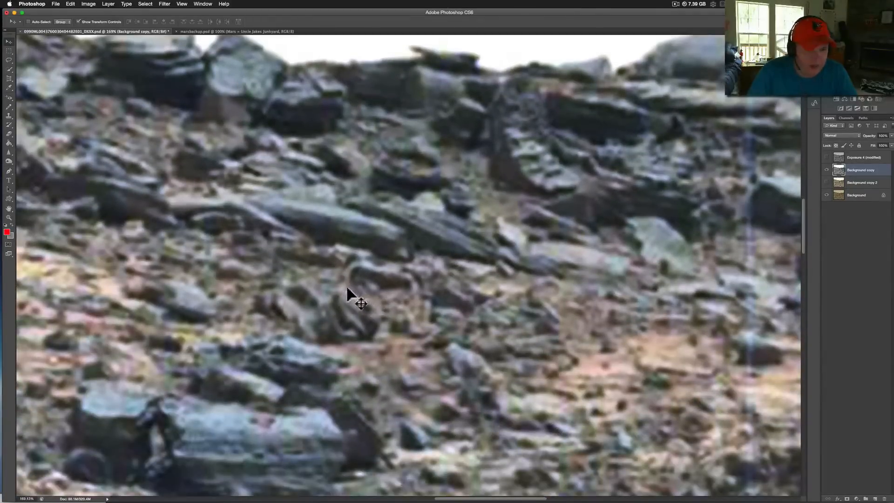
pyautogui.moveTo(431, 296)
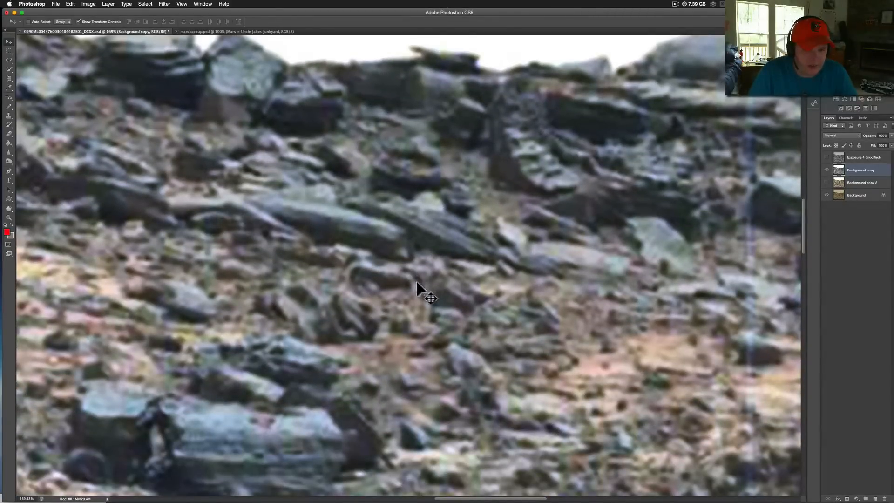
pyautogui.moveTo(382, 279)
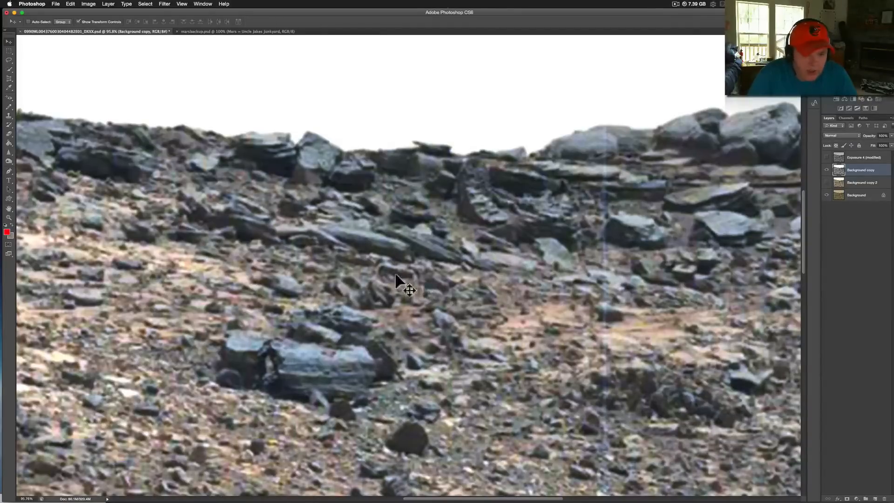
pyautogui.moveTo(393, 293)
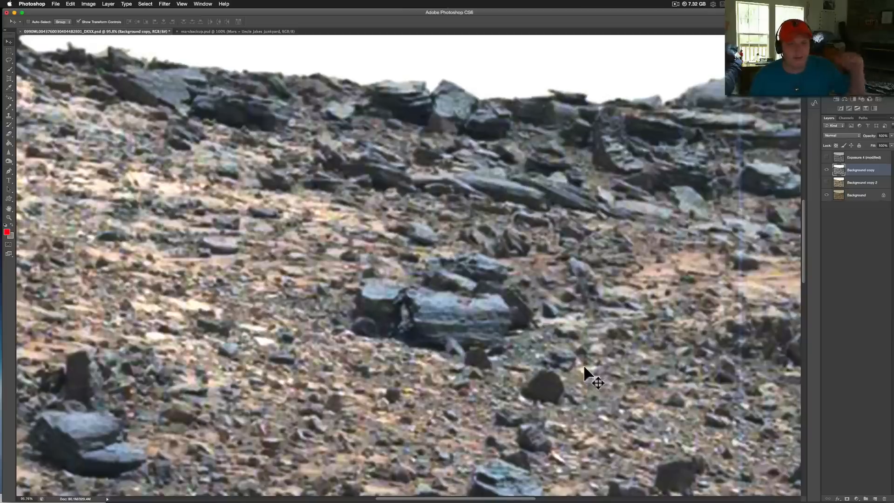
pyautogui.moveTo(604, 389)
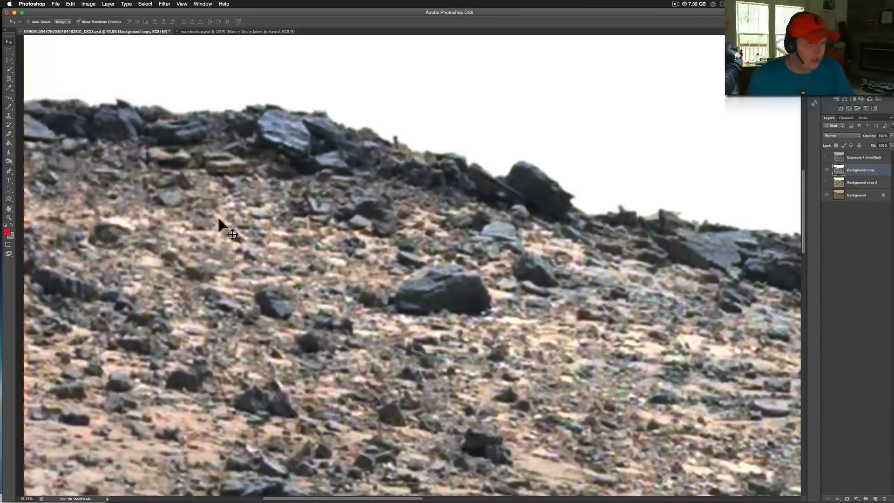
pyautogui.moveTo(218, 188)
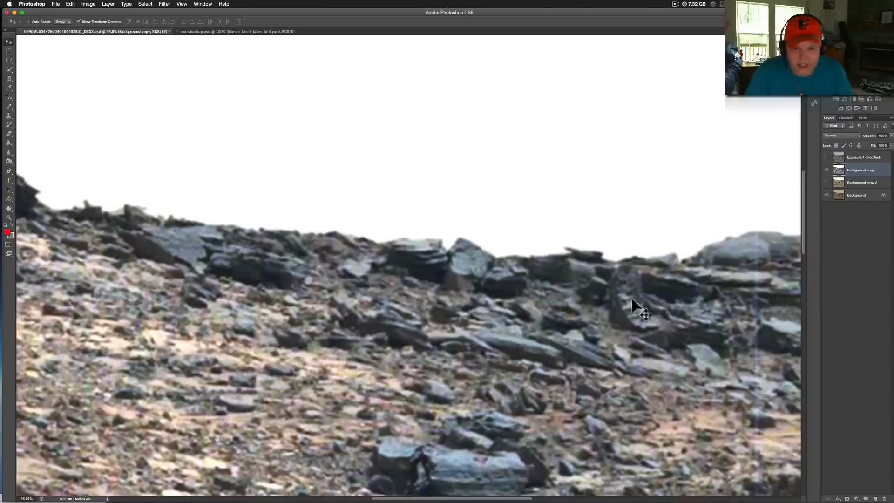
pyautogui.moveTo(687, 311)
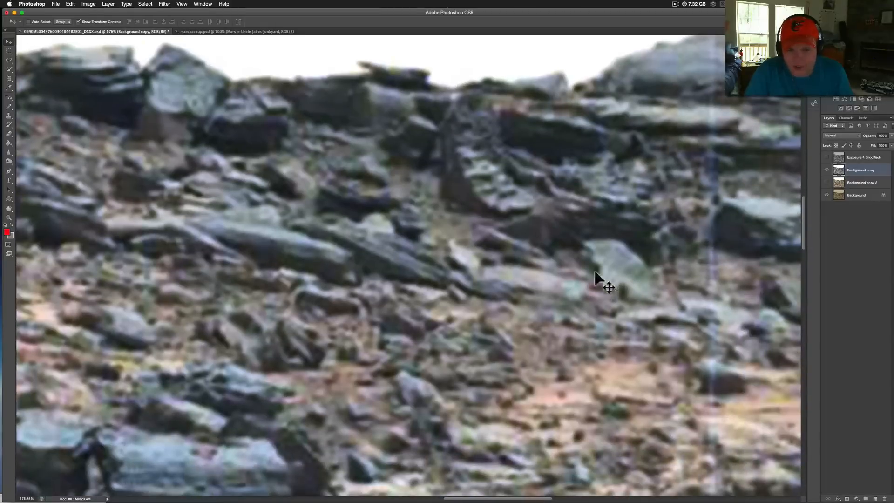
pyautogui.moveTo(589, 253)
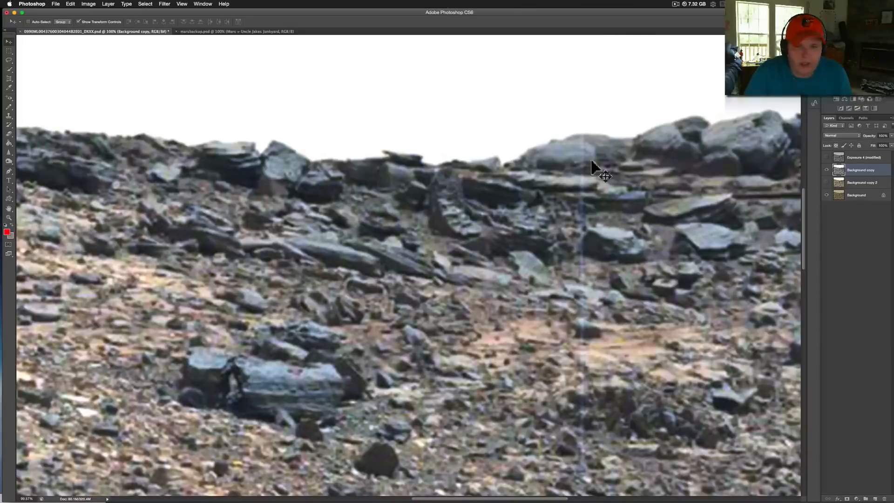
pyautogui.moveTo(587, 174)
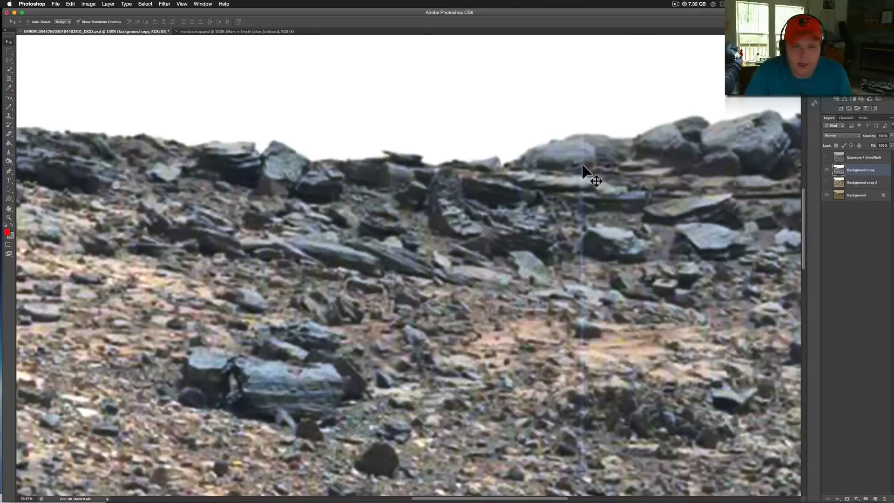
pyautogui.moveTo(599, 177)
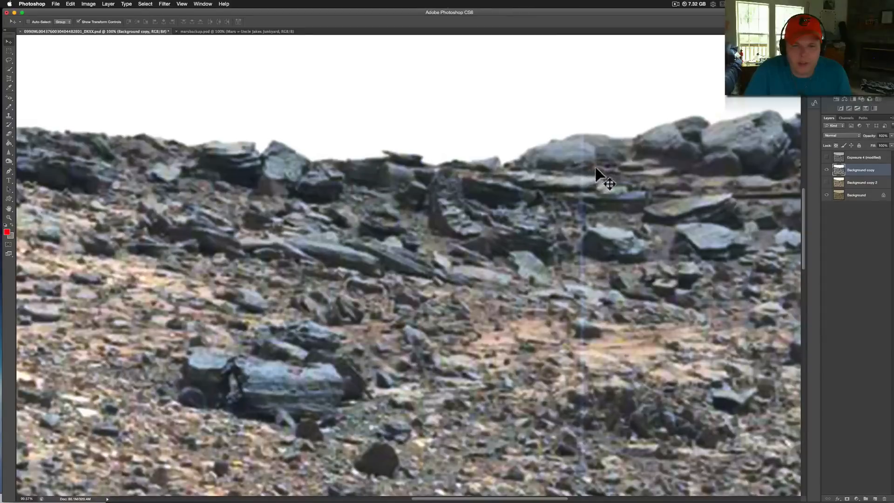
pyautogui.moveTo(590, 174)
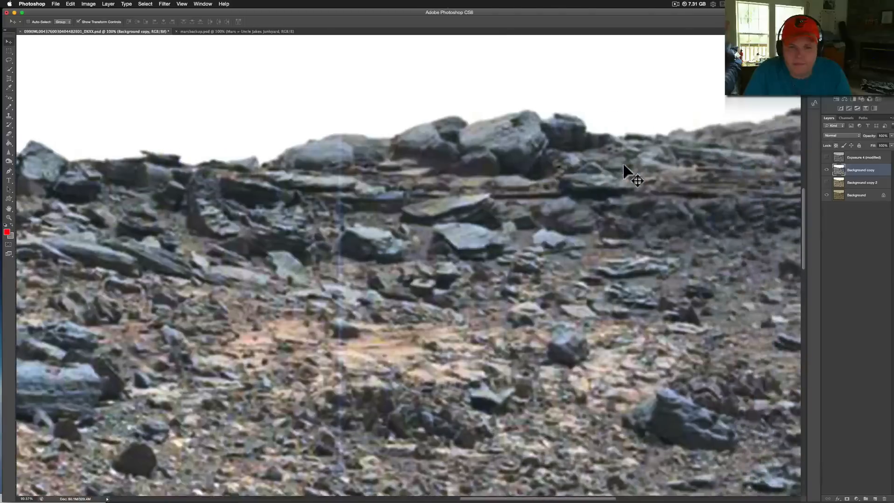
pyautogui.moveTo(556, 201)
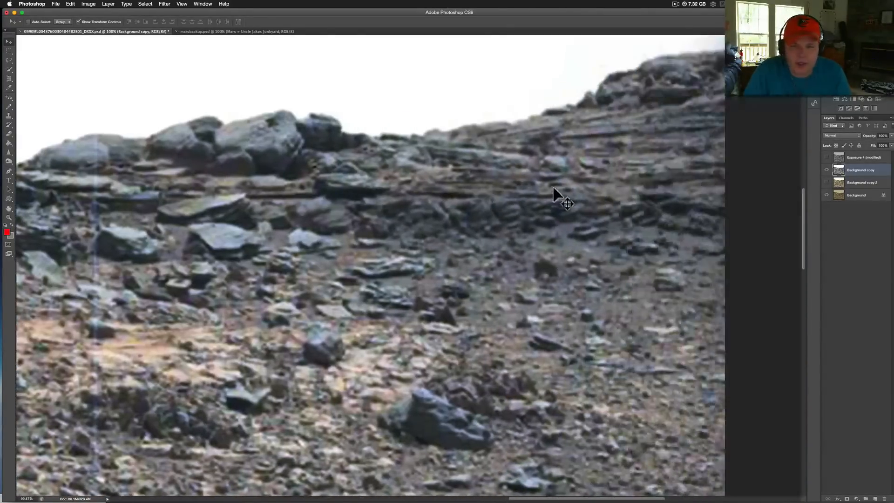
pyautogui.moveTo(676, 166)
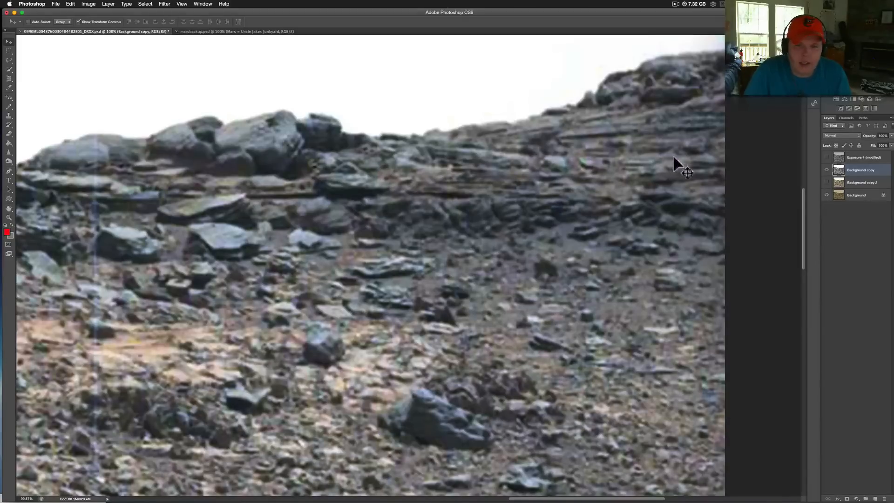
pyautogui.moveTo(401, 158)
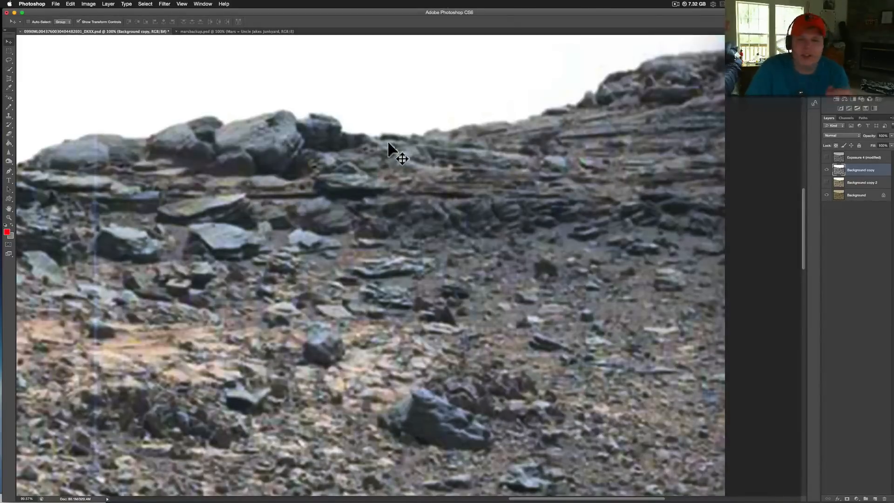
pyautogui.moveTo(470, 154)
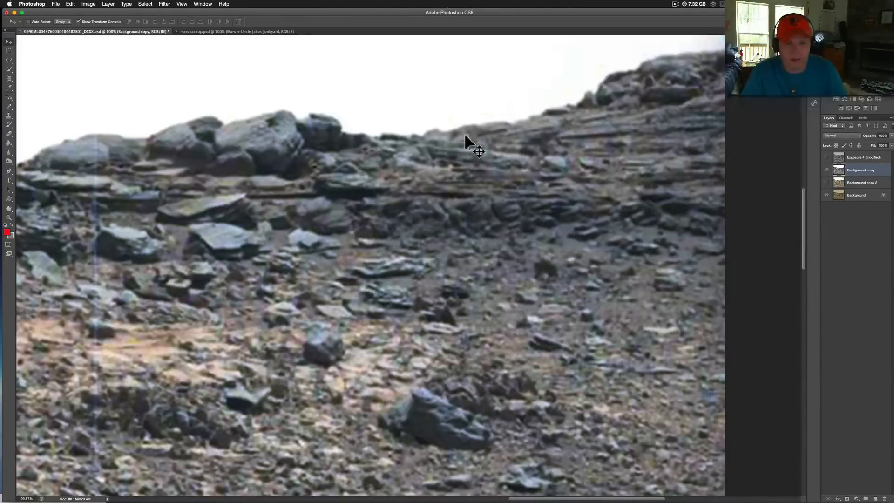
pyautogui.moveTo(687, 182)
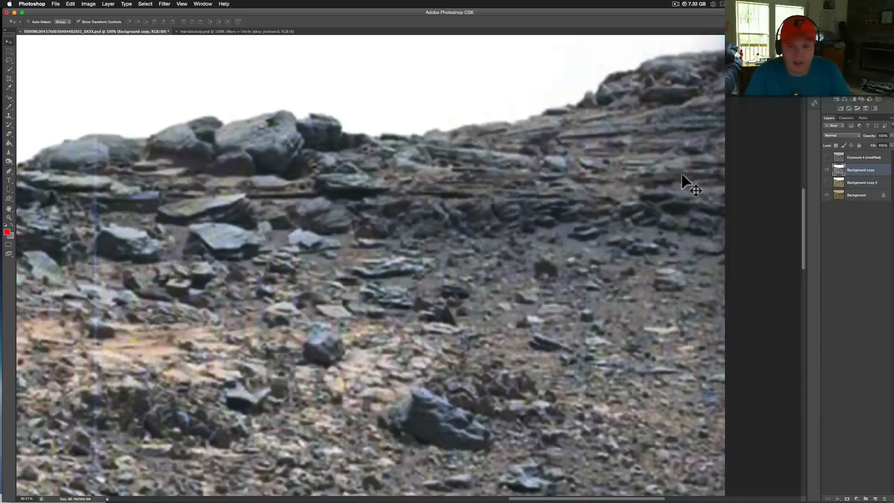
pyautogui.moveTo(659, 157)
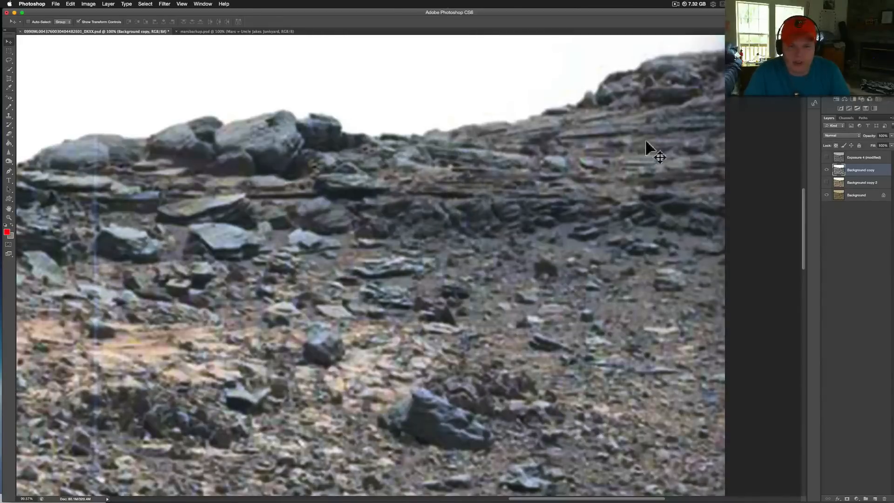
pyautogui.moveTo(624, 174)
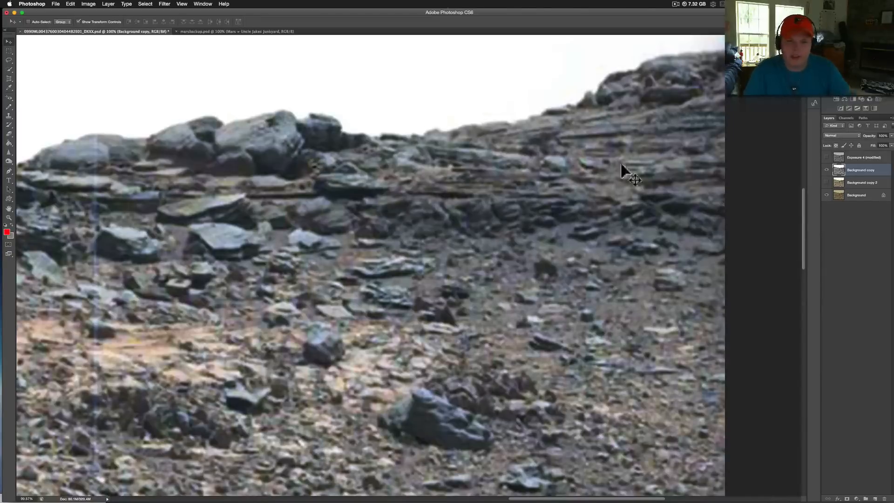
pyautogui.moveTo(570, 128)
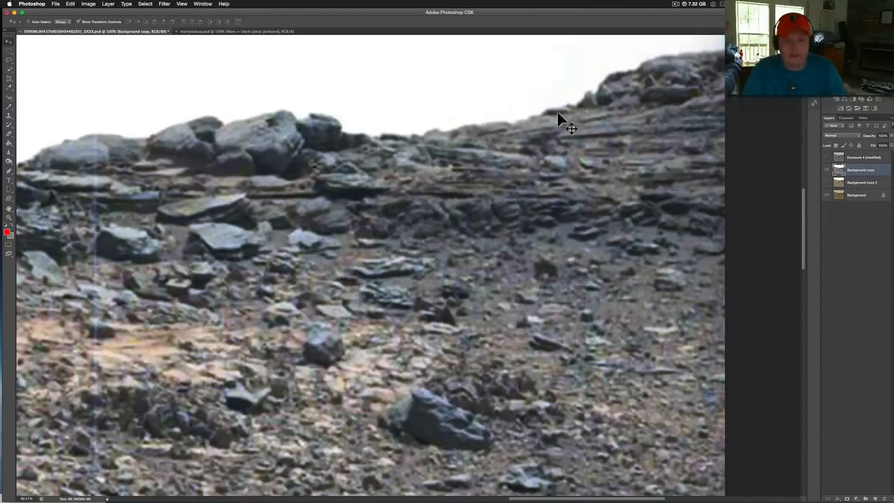
pyautogui.moveTo(514, 158)
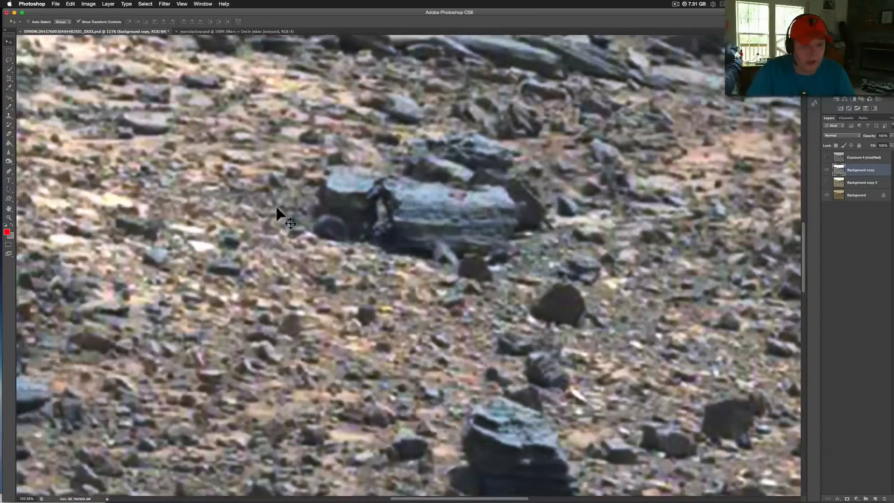
pyautogui.moveTo(382, 205)
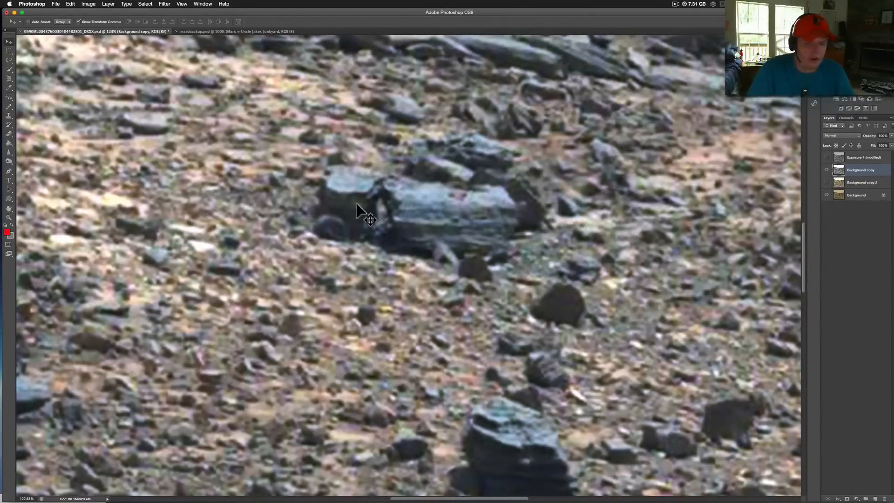
pyautogui.moveTo(367, 211)
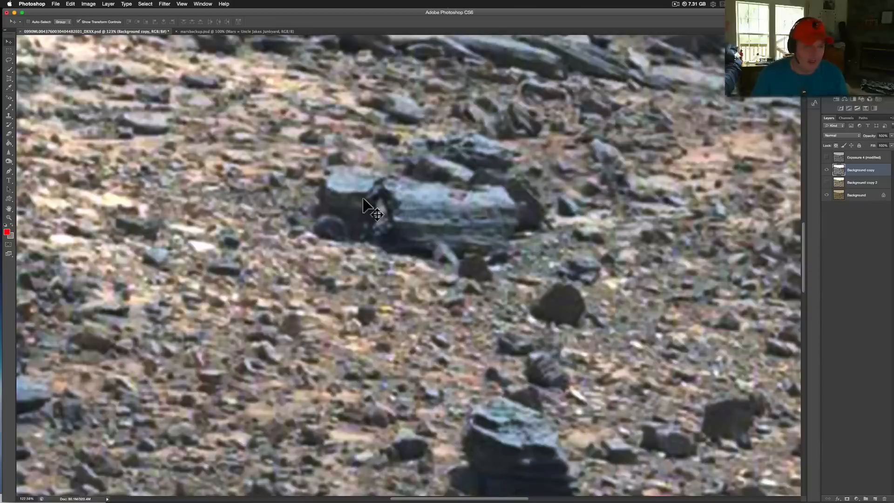
pyautogui.moveTo(426, 248)
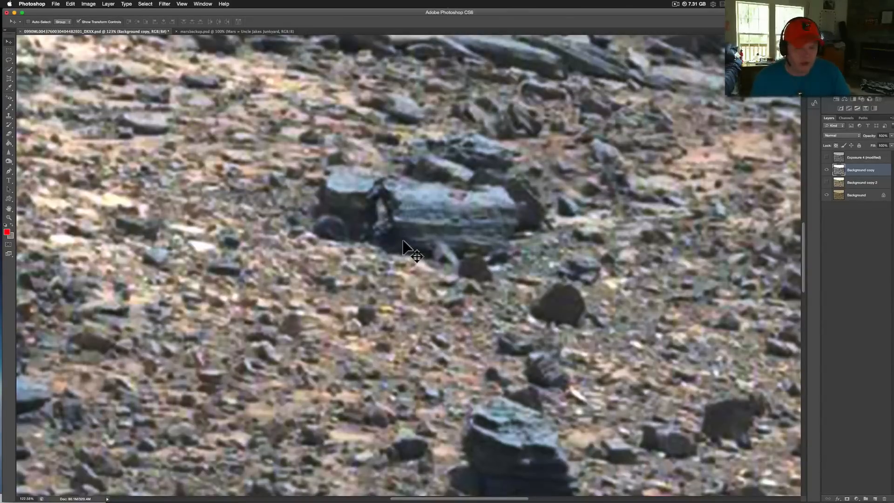
pyautogui.moveTo(419, 254)
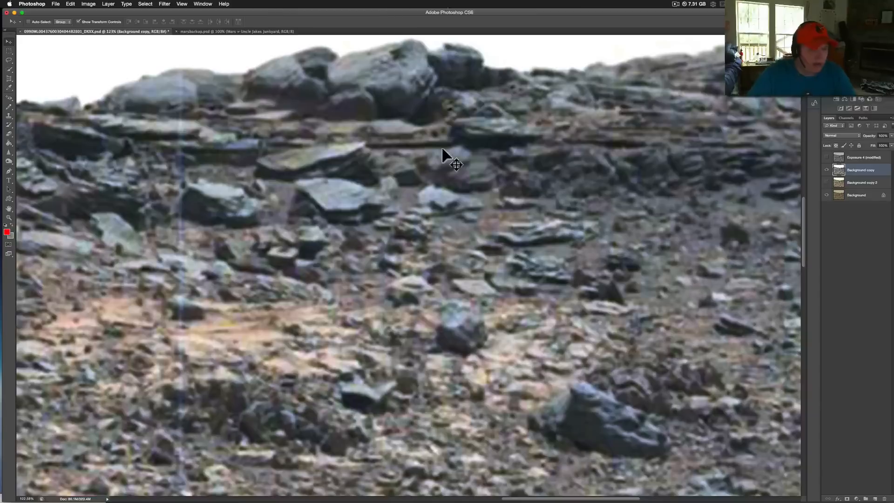
pyautogui.moveTo(620, 67)
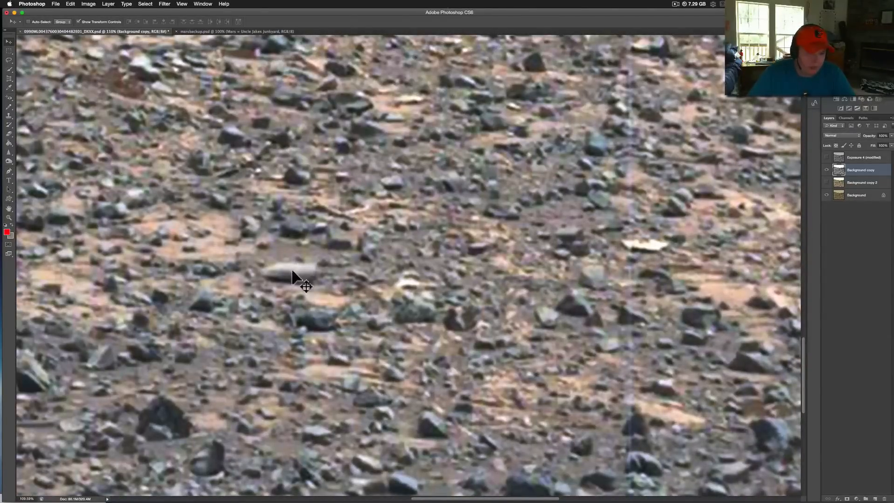
pyautogui.moveTo(291, 279)
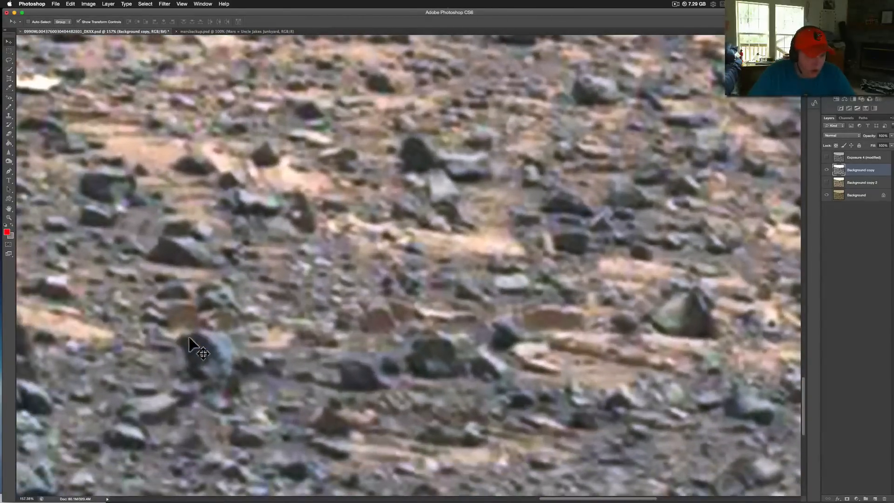
pyautogui.moveTo(174, 362)
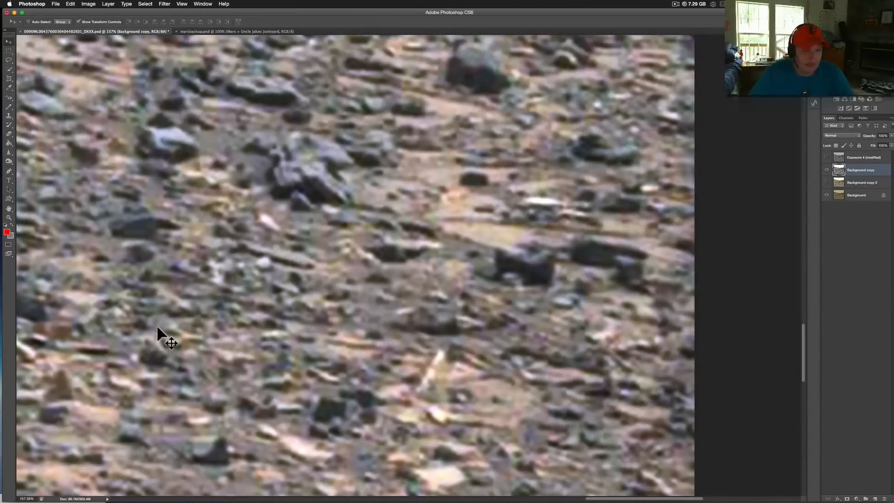
# Pan the canvas to bring the tall stacked rock and flat boulders beside it into view
pyautogui.moveTo(166, 338); pyautogui.dragTo(399, 384)
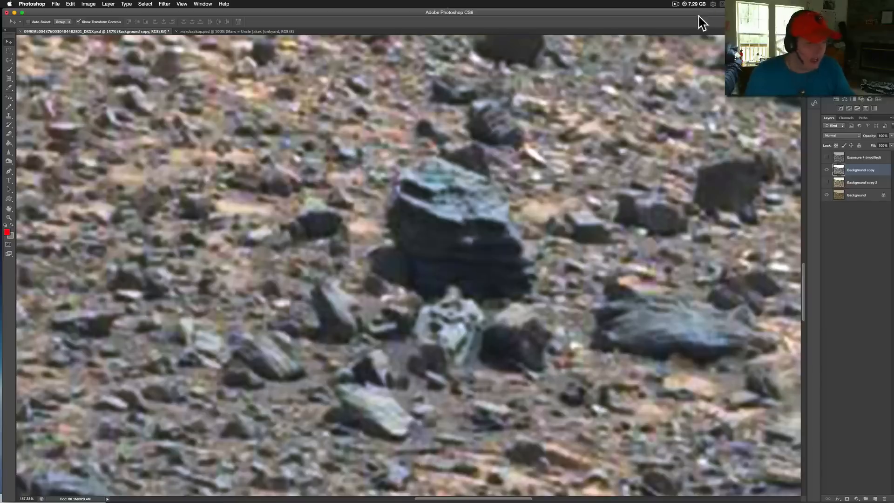
pyautogui.click(674, 4)
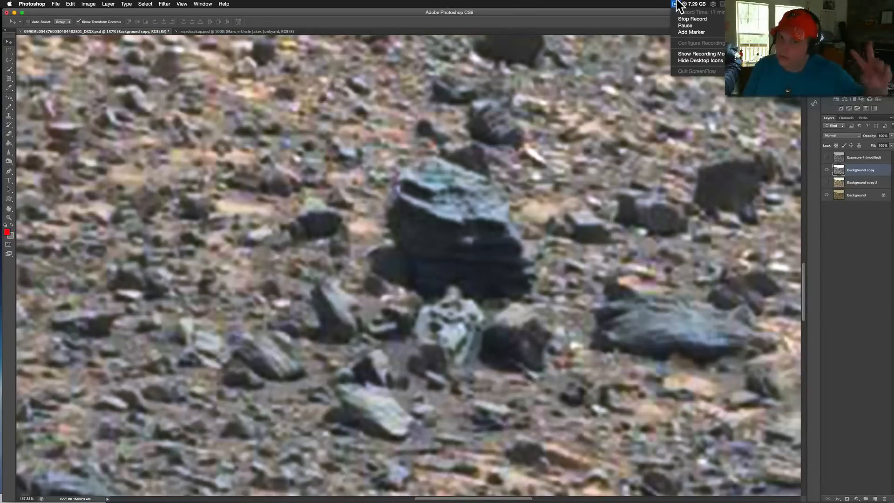